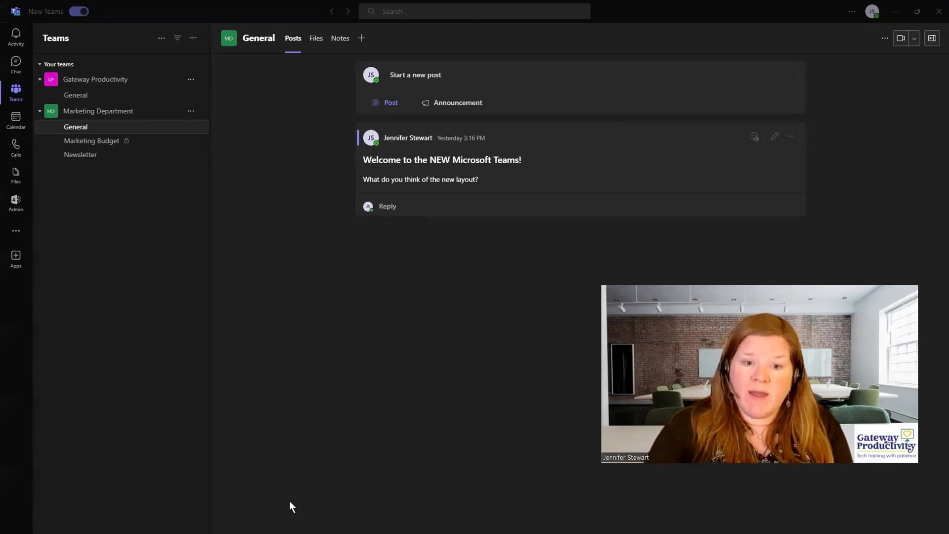
mouse_move(437, 499)
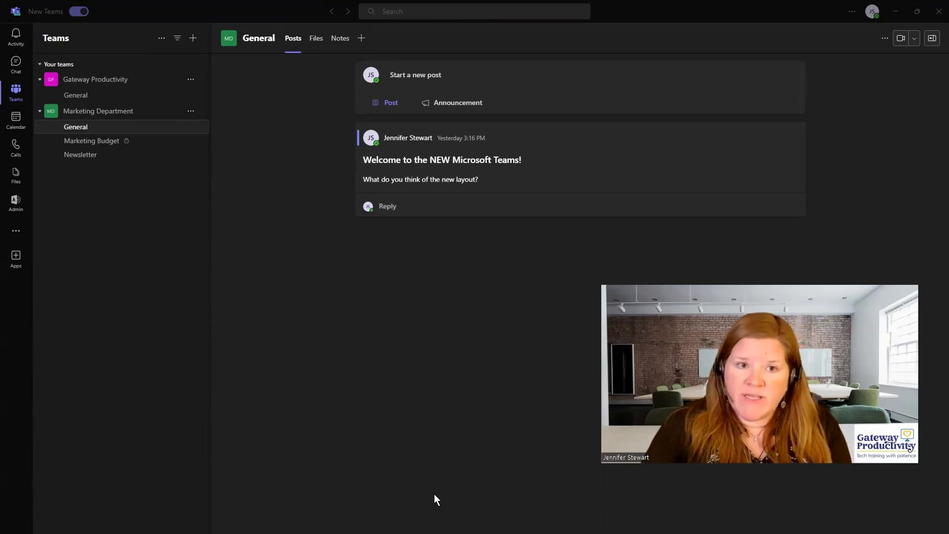
mouse_move(425, 326)
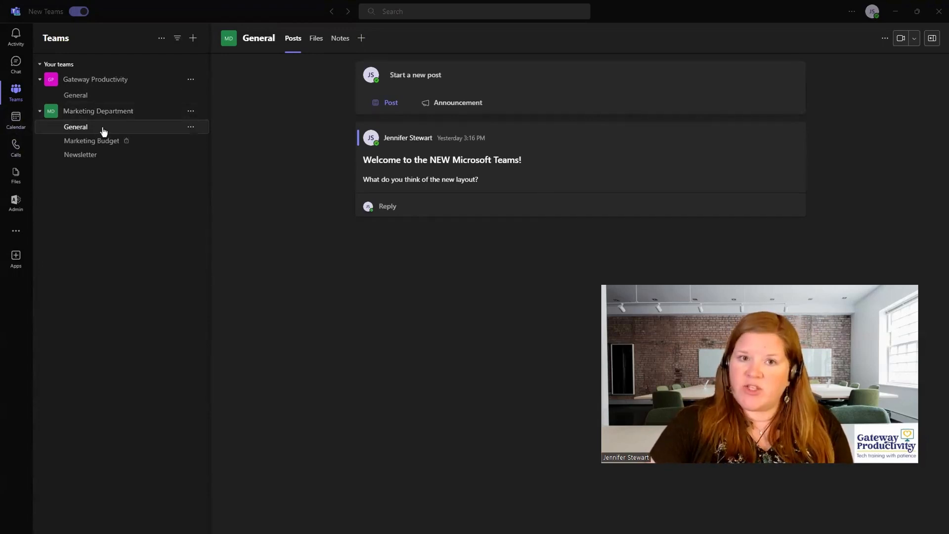
mouse_move(76, 127)
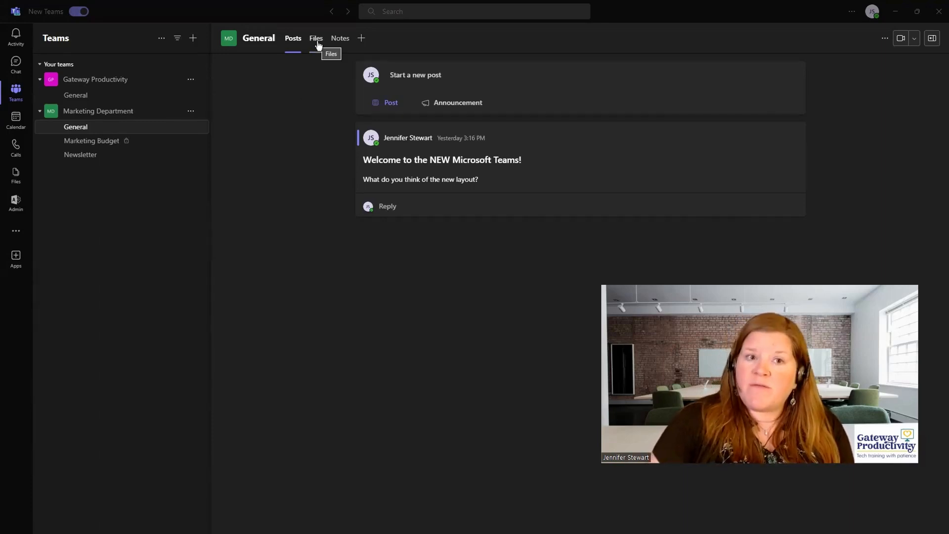
Step: Show the General channel's Files tab, with its empty Documents folder
left_click(316, 38)
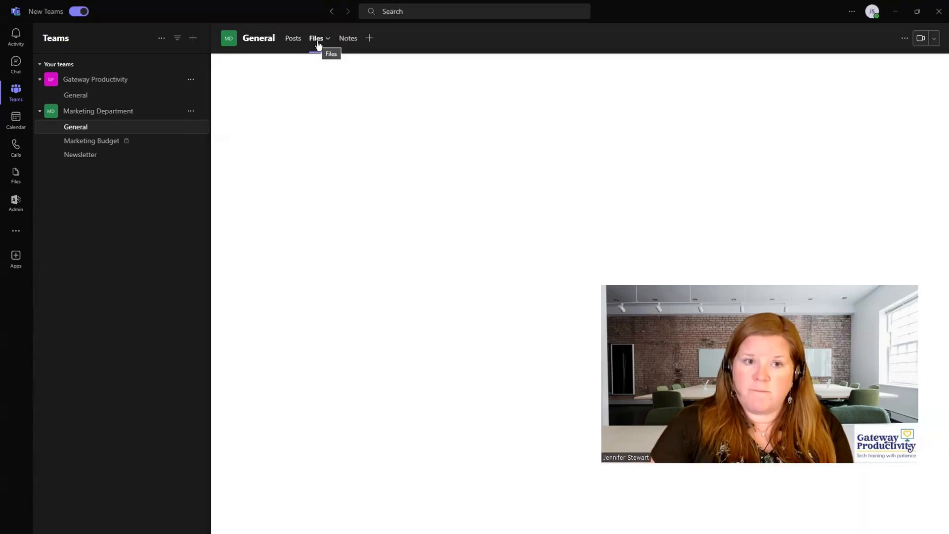
left_click(316, 38)
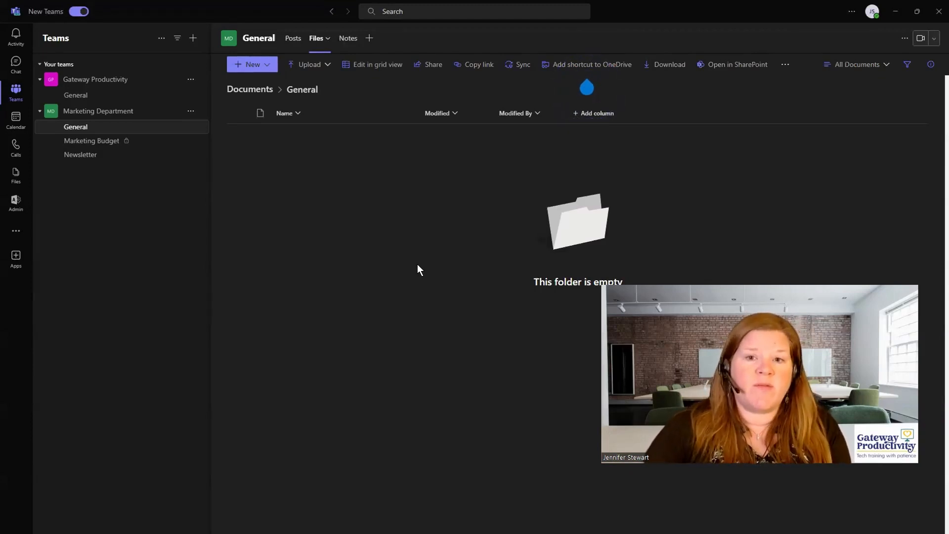
mouse_move(408, 162)
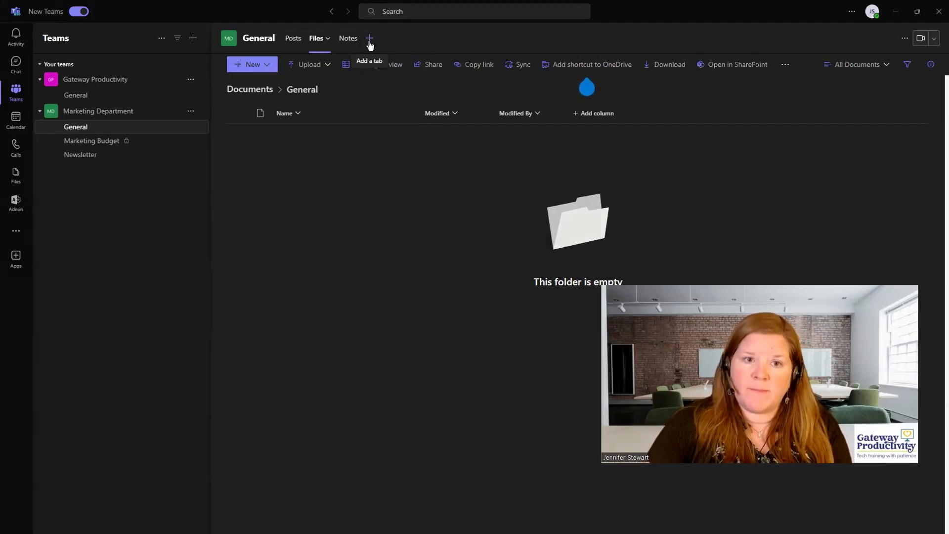
Step: Start adding a tab to General and expand the picker to all apps
left_click(369, 38)
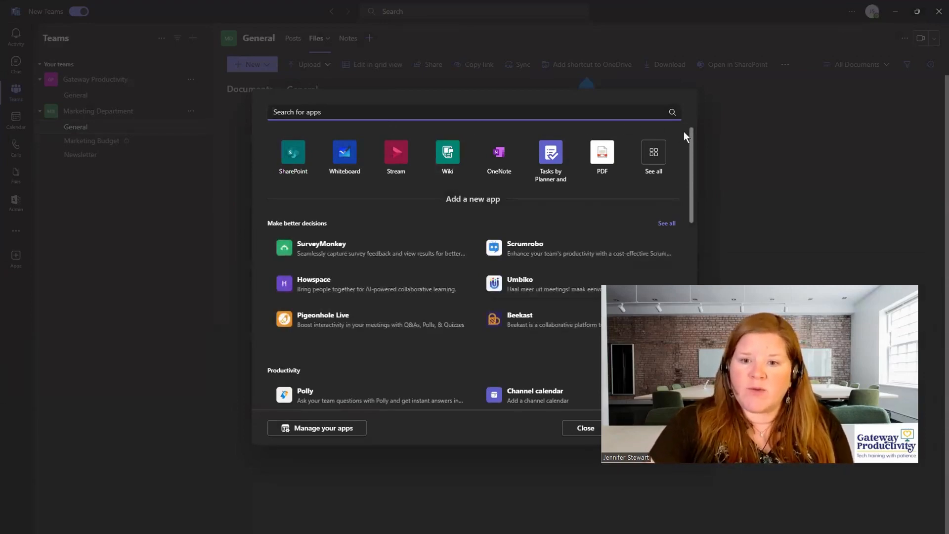
left_click(653, 156)
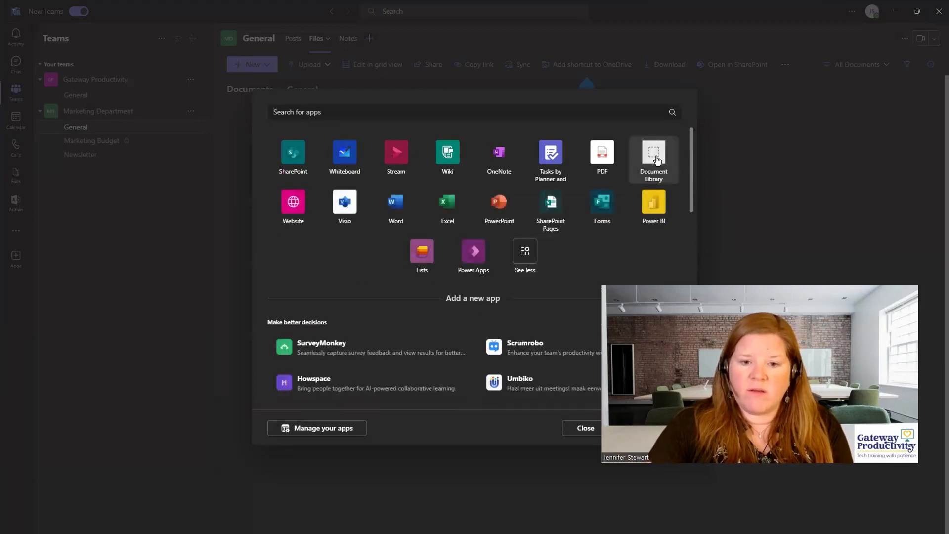
mouse_move(421, 254)
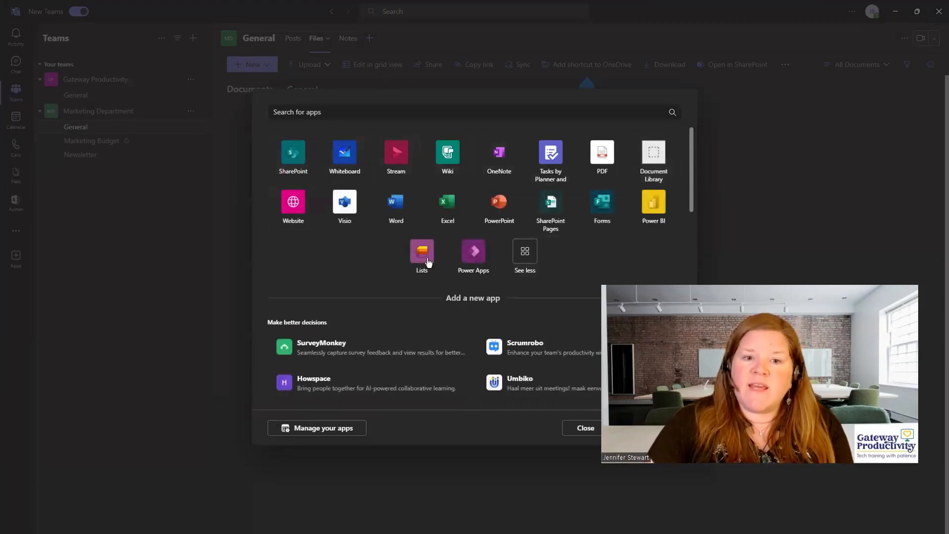
mouse_move(627, 227)
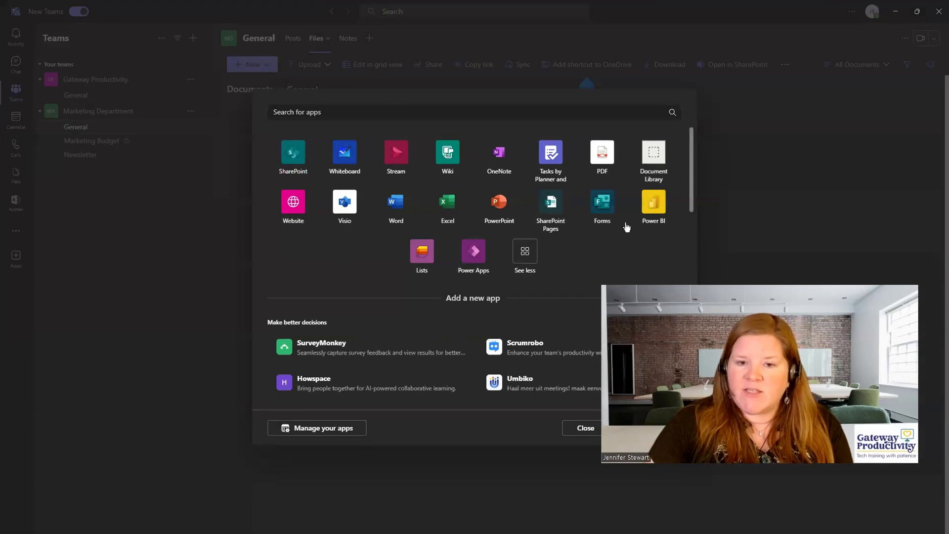
mouse_move(598, 386)
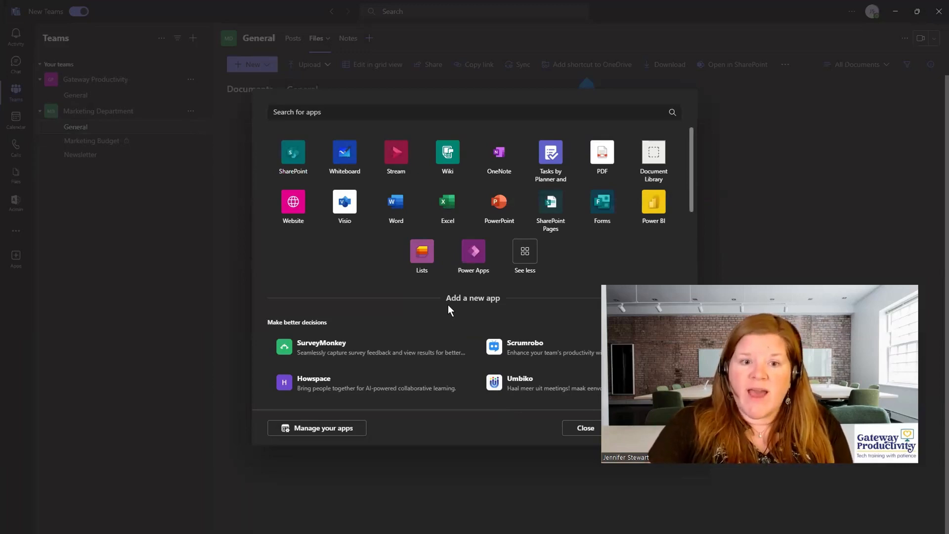
mouse_move(351, 286)
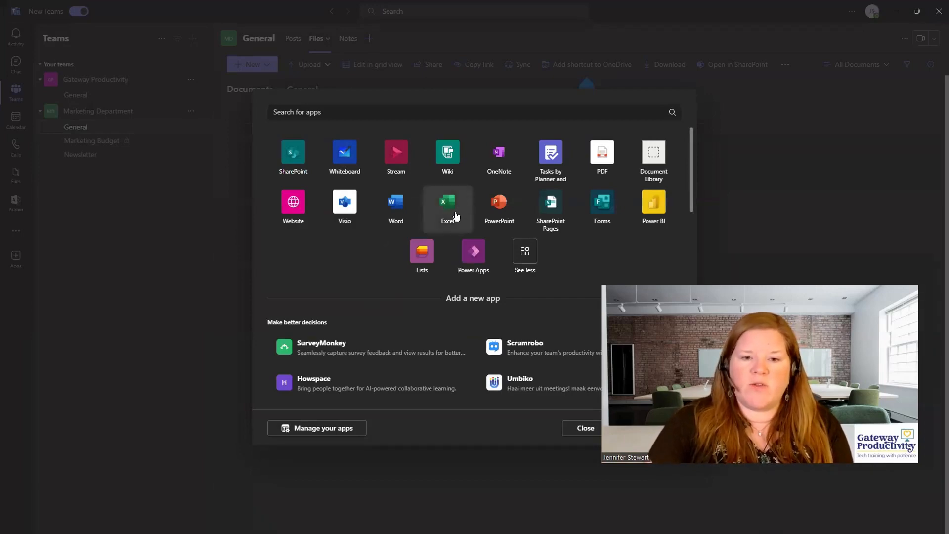
Step: Add an Excel tab for Marketing Department > Newsletter > Newsletter Tracking.xlsx
left_click(447, 205)
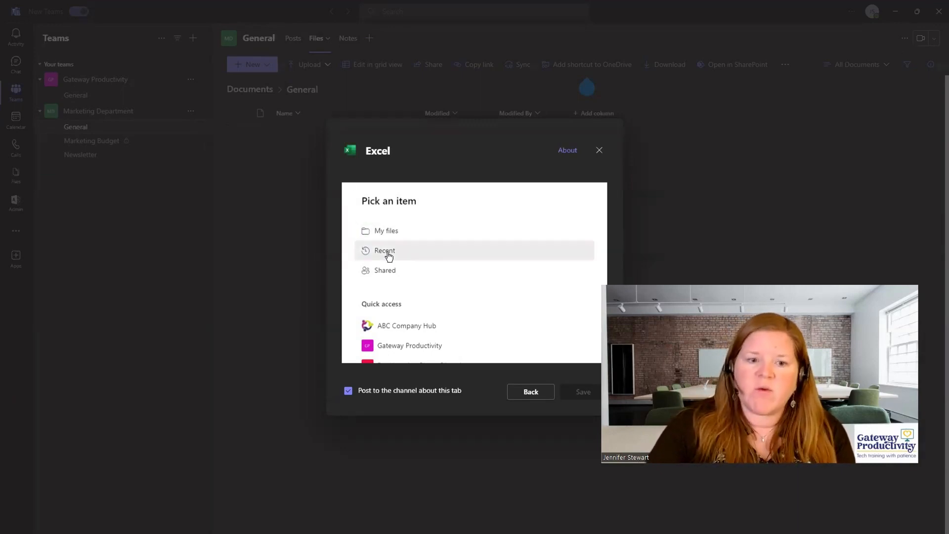
mouse_move(463, 247)
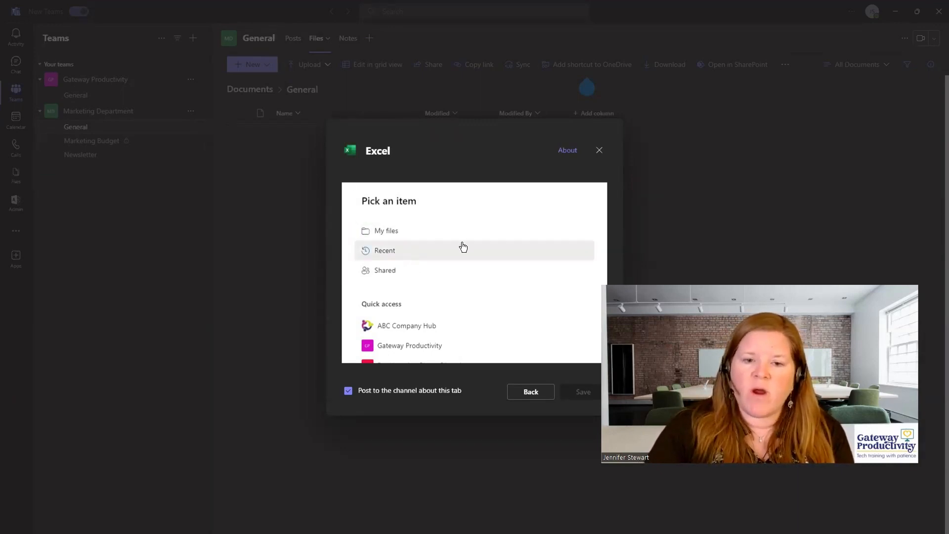
mouse_move(463, 250)
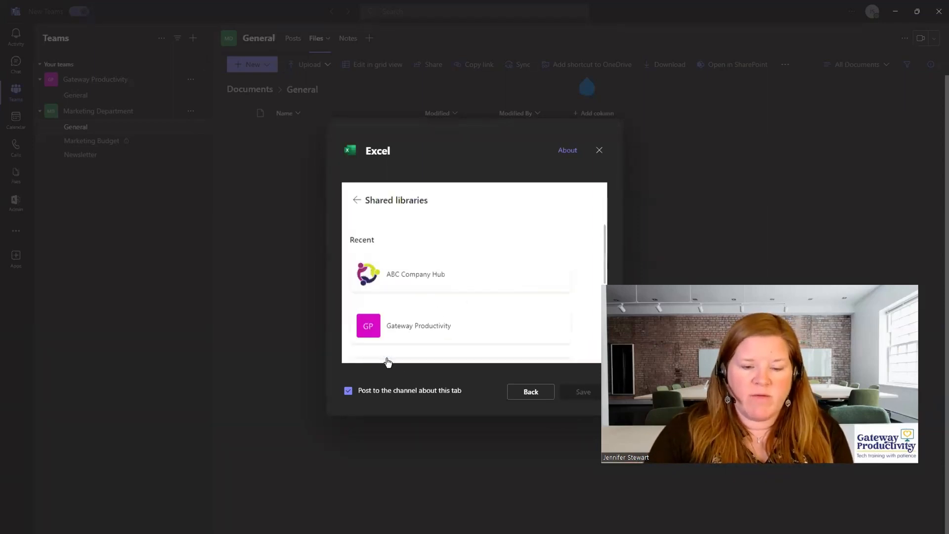
scroll("down", 3)
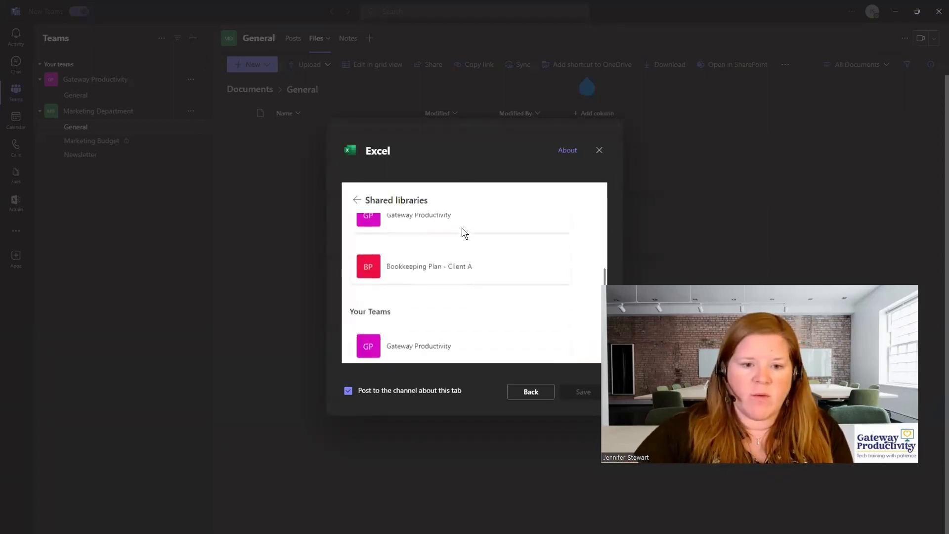
scroll("down", 3)
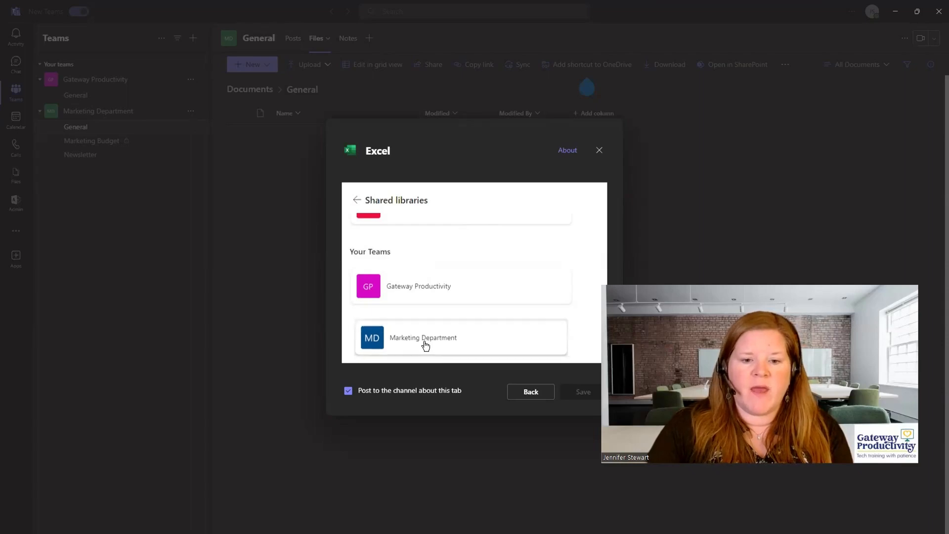
left_click(423, 337)
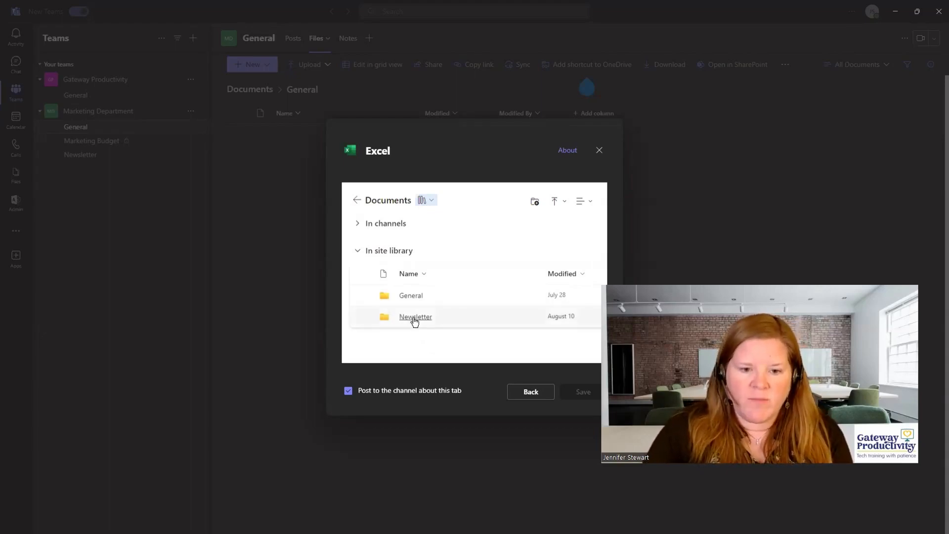
left_click(416, 316)
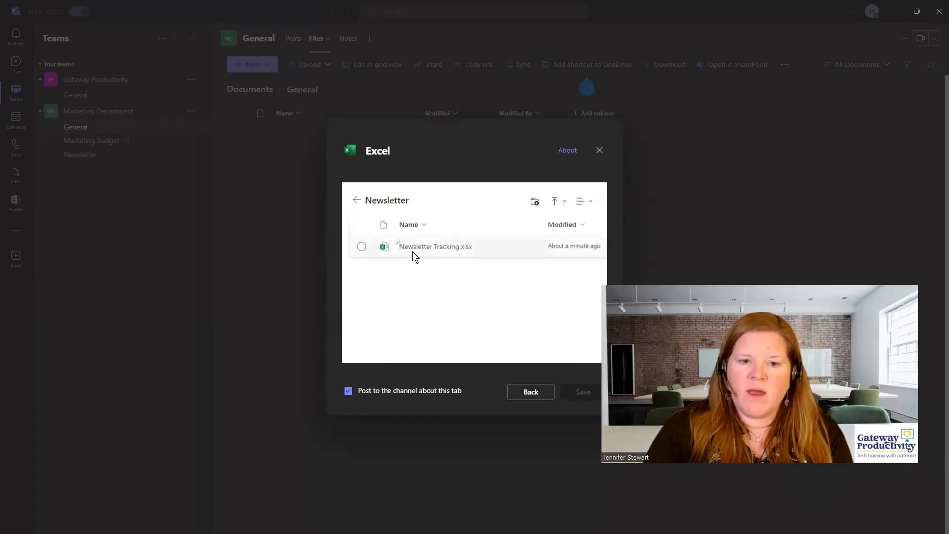
left_click(361, 246)
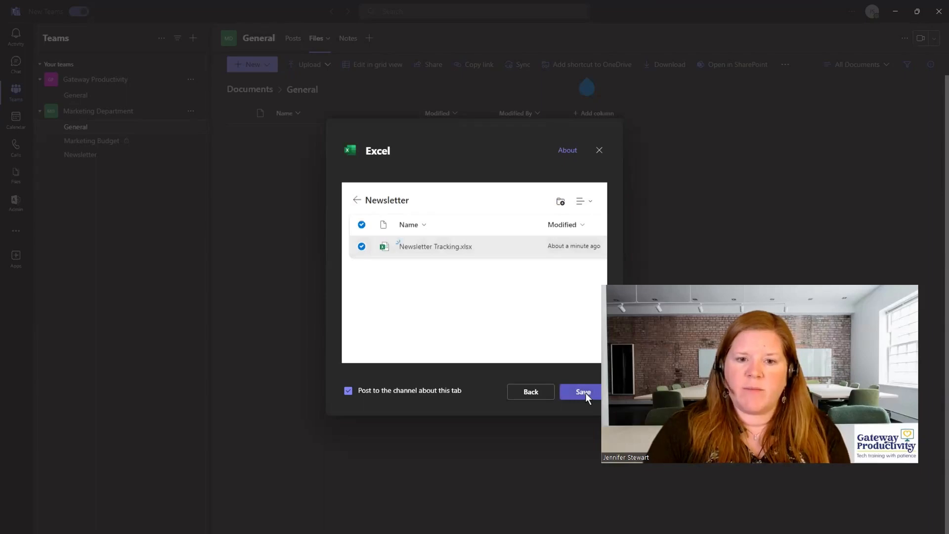
left_click(579, 392)
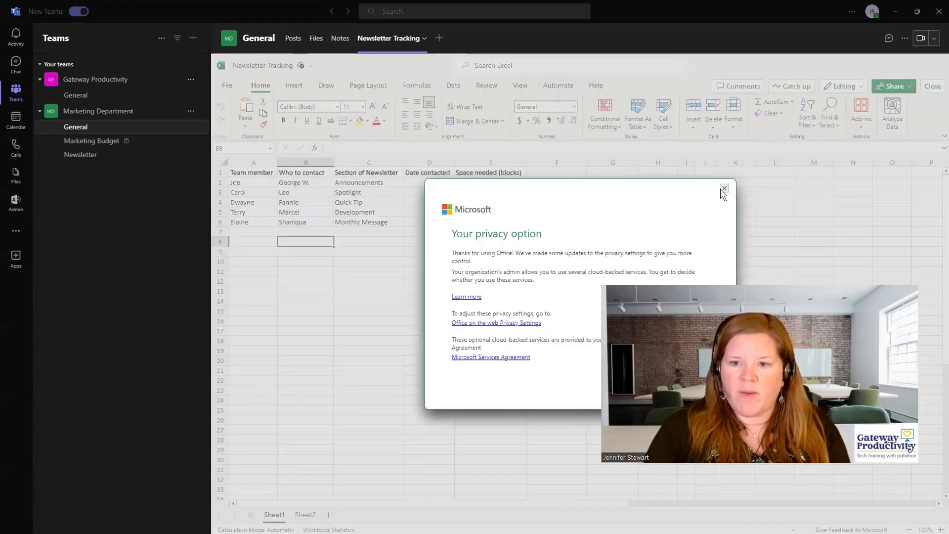
Step: Dismiss the privacy notice covering the Newsletter Tracking spreadsheet
left_click(723, 188)
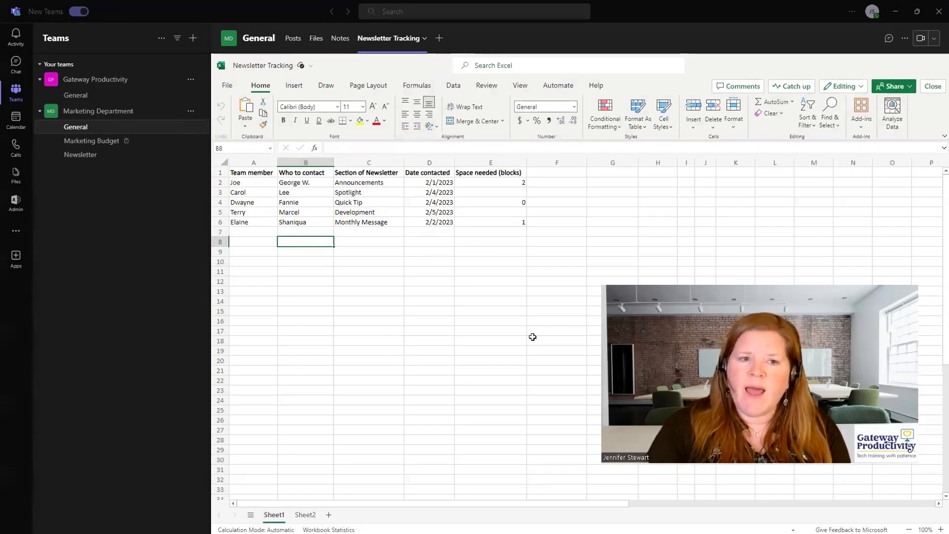
mouse_move(429, 127)
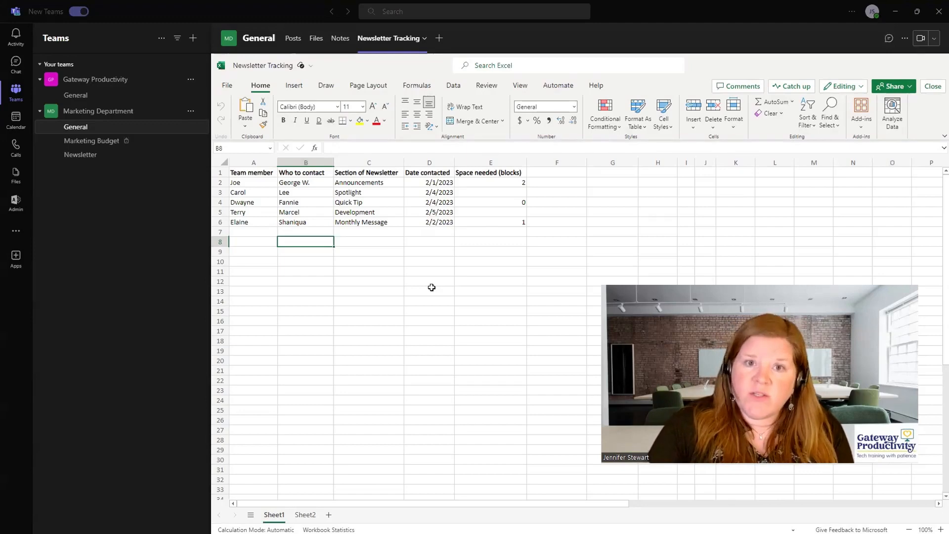
mouse_move(486, 294)
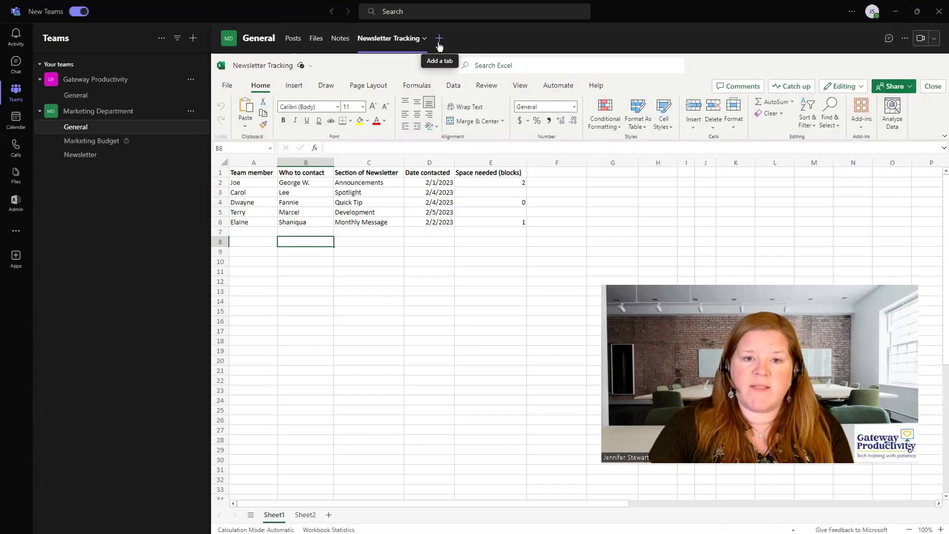
Step: Add a Tasks by Planner and To Do tab with a new plan named Tasks
left_click(438, 38)
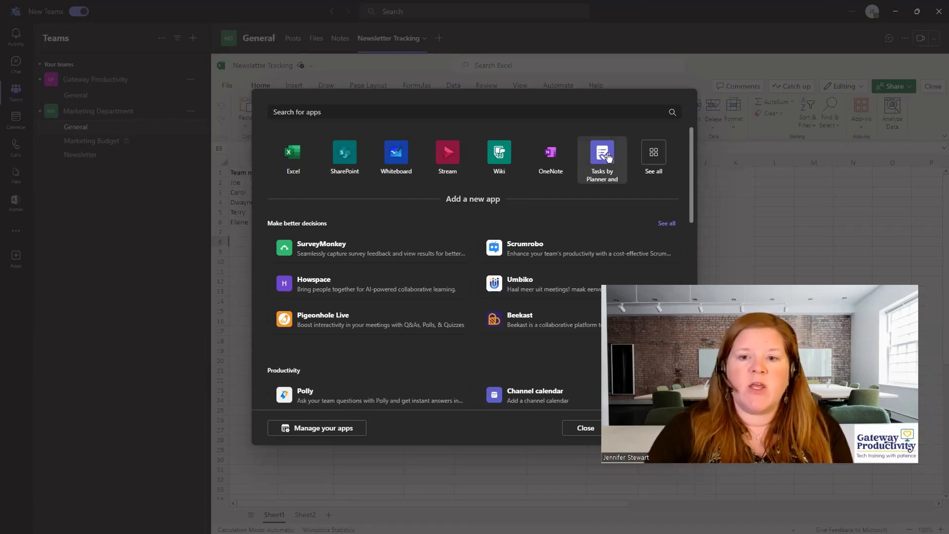
left_click(602, 154)
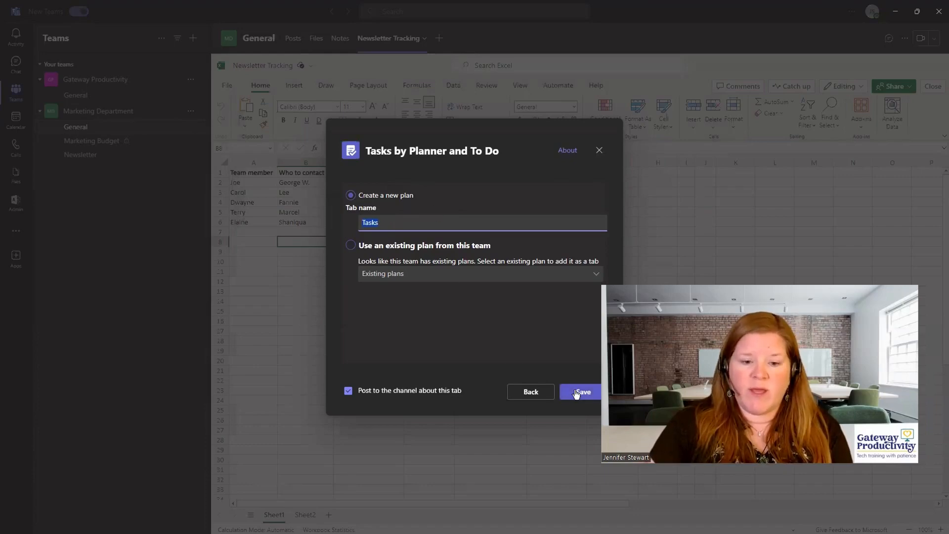
left_click(579, 391)
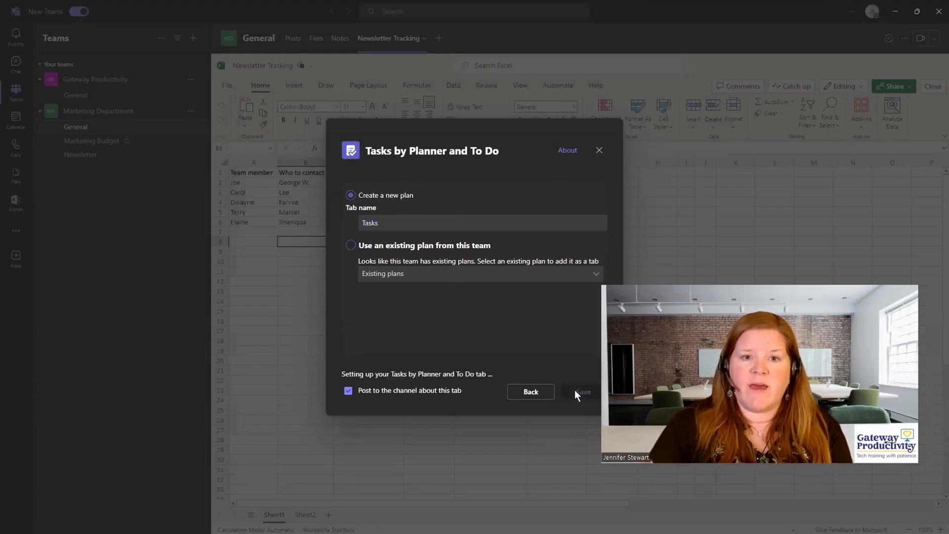
left_click(581, 392)
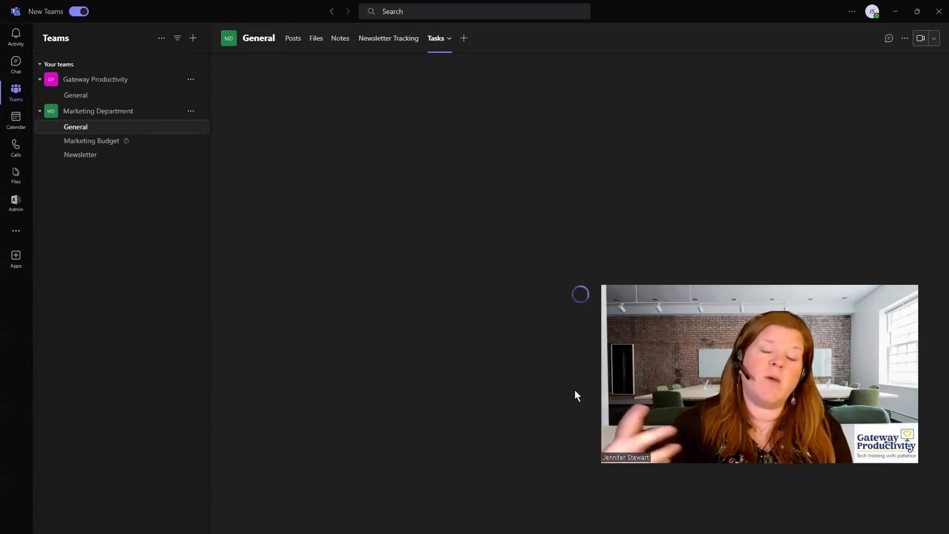
Step: Create an 'In process' bucket and move 'Reach out to vendors' into it
left_click(436, 38)
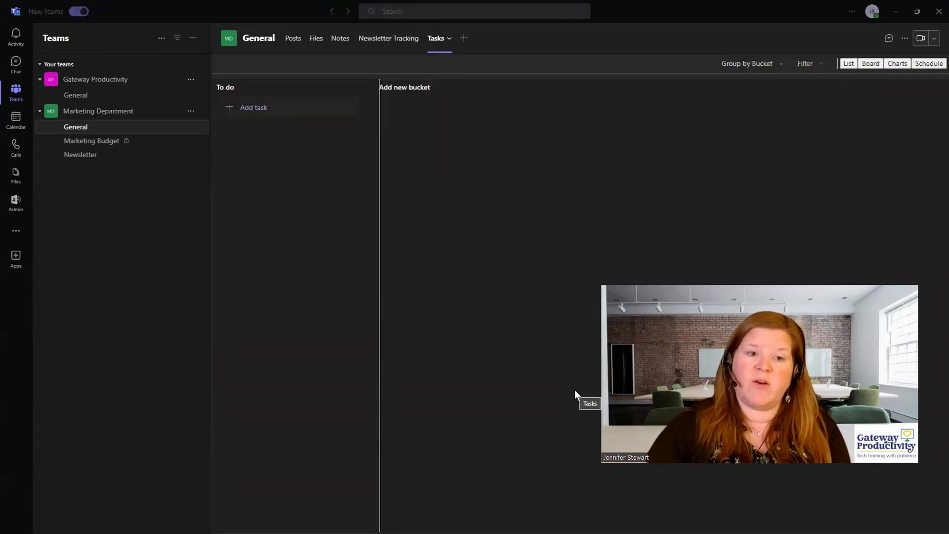
mouse_move(314, 113)
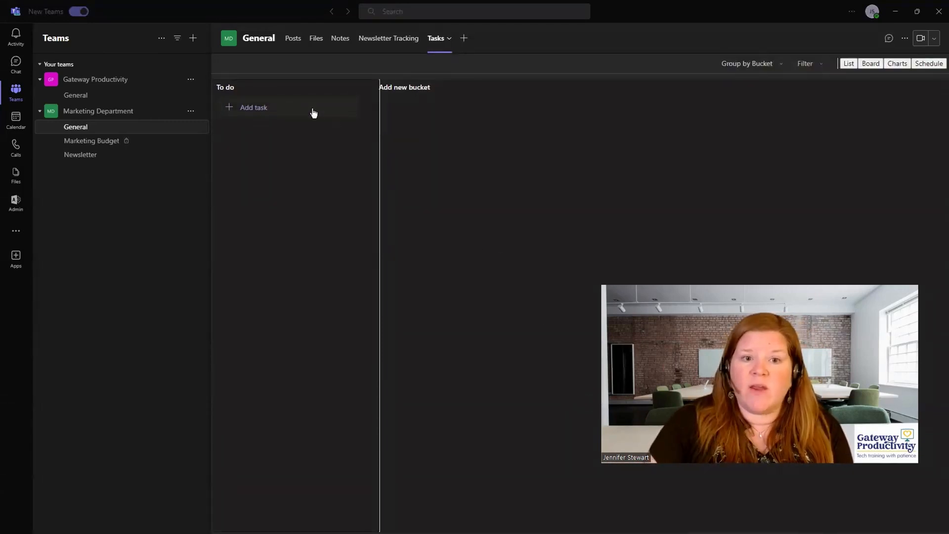
left_click(253, 107)
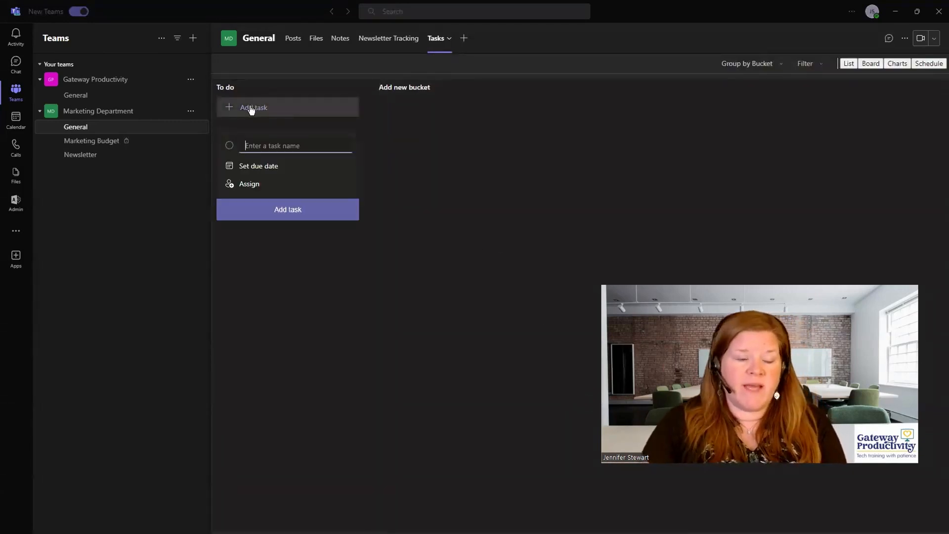
left_click(288, 208)
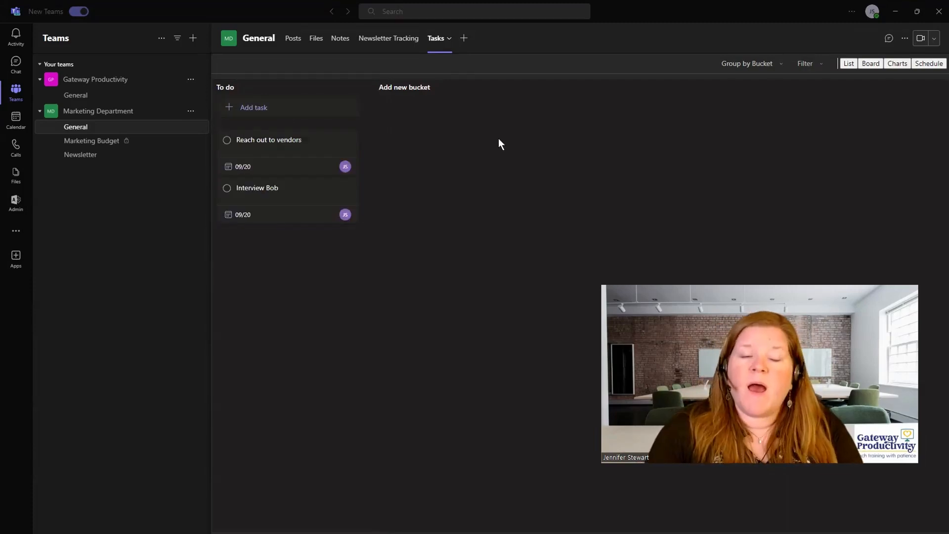
mouse_move(407, 90)
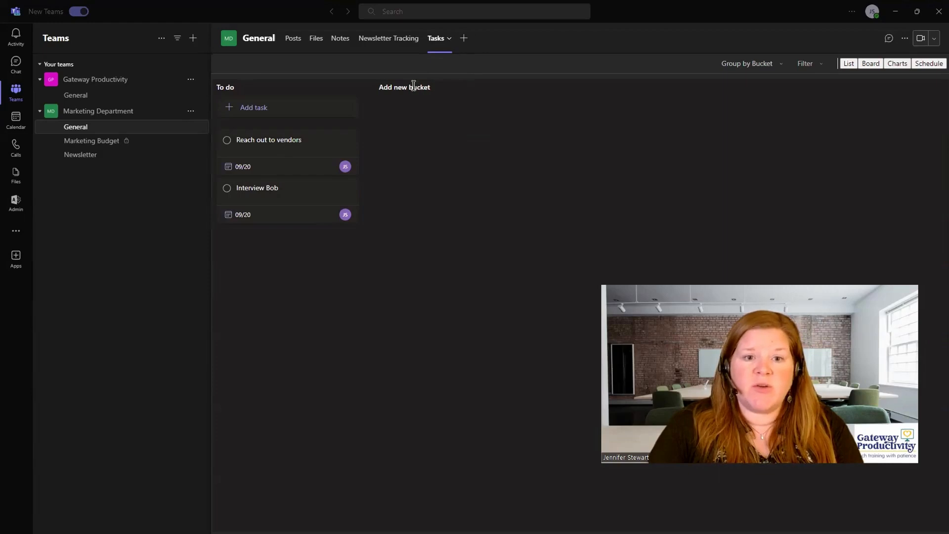
type("In")
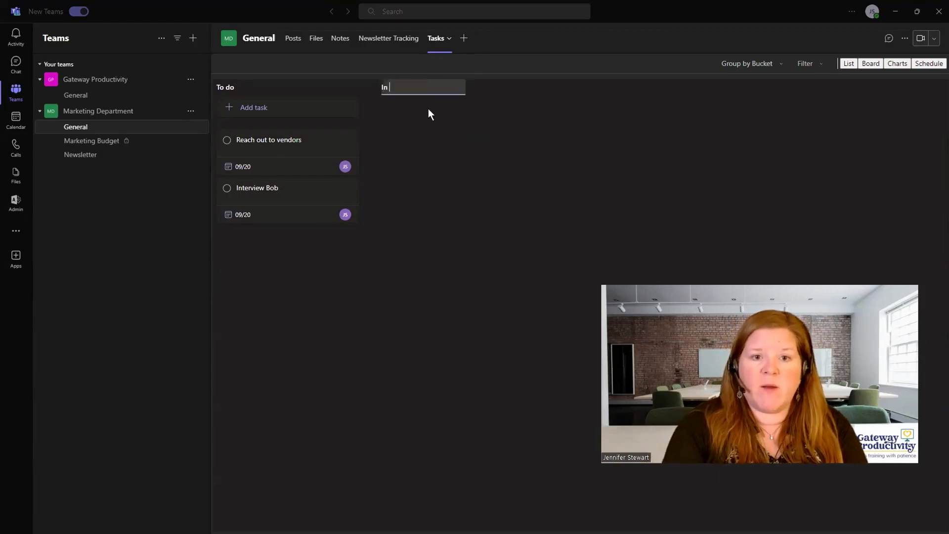
type("process")
type("Done")
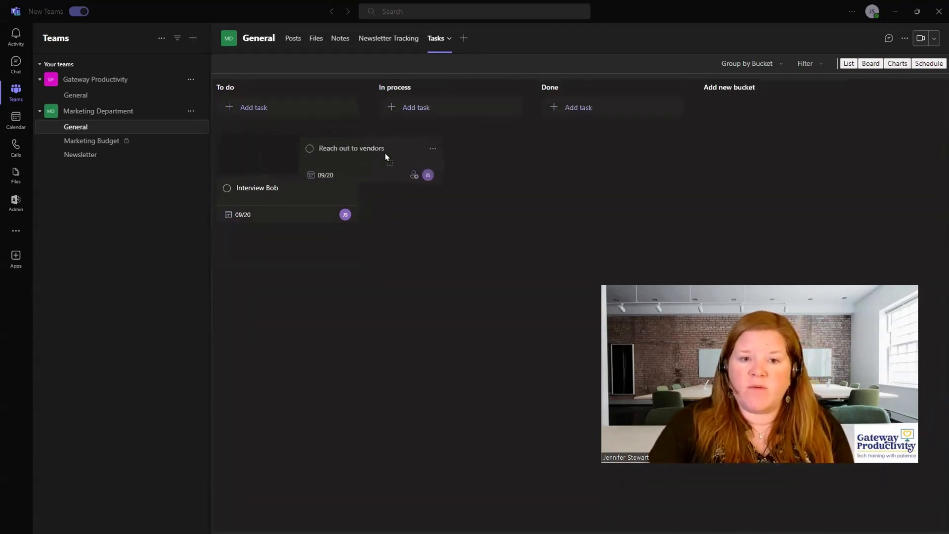
left_click_drag(351, 148, 430, 140)
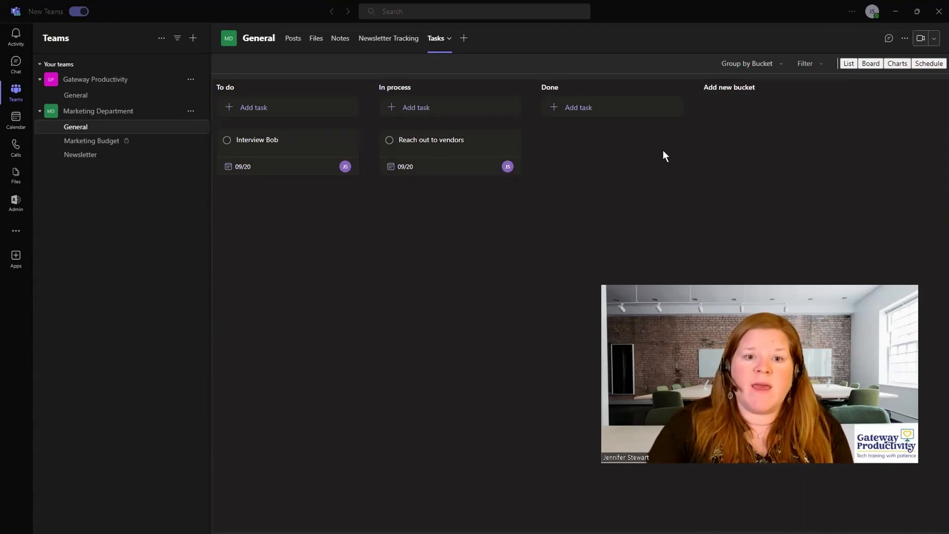
mouse_move(578, 198)
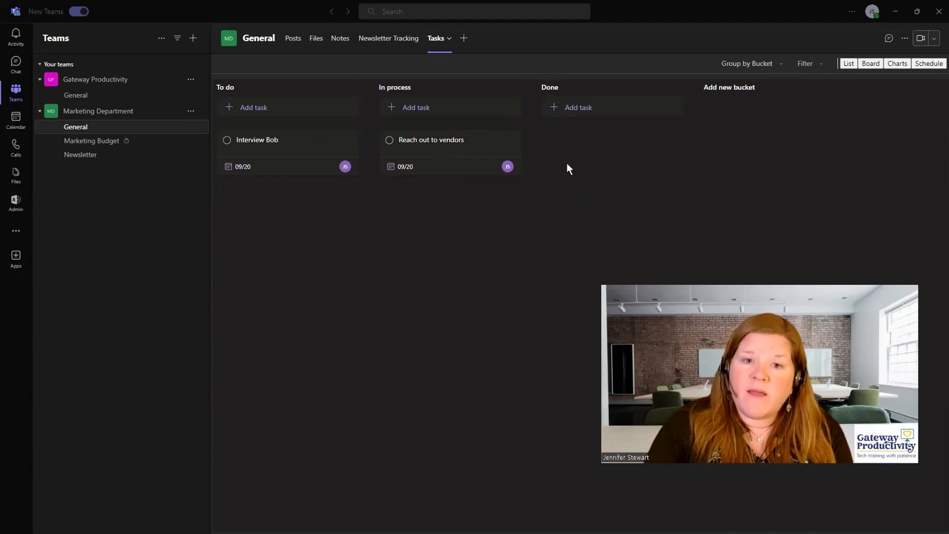
mouse_move(463, 38)
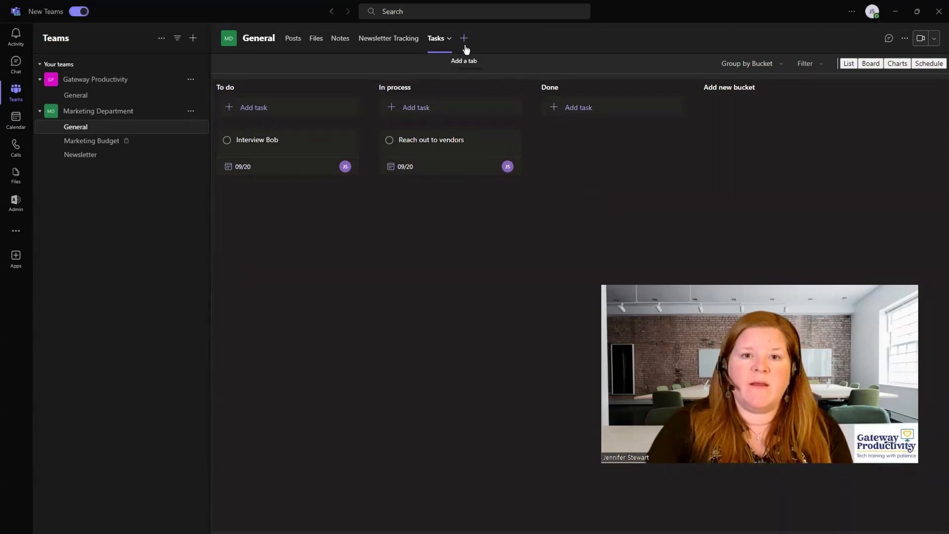
Step: Choose Website from the full list of tab apps
left_click(463, 38)
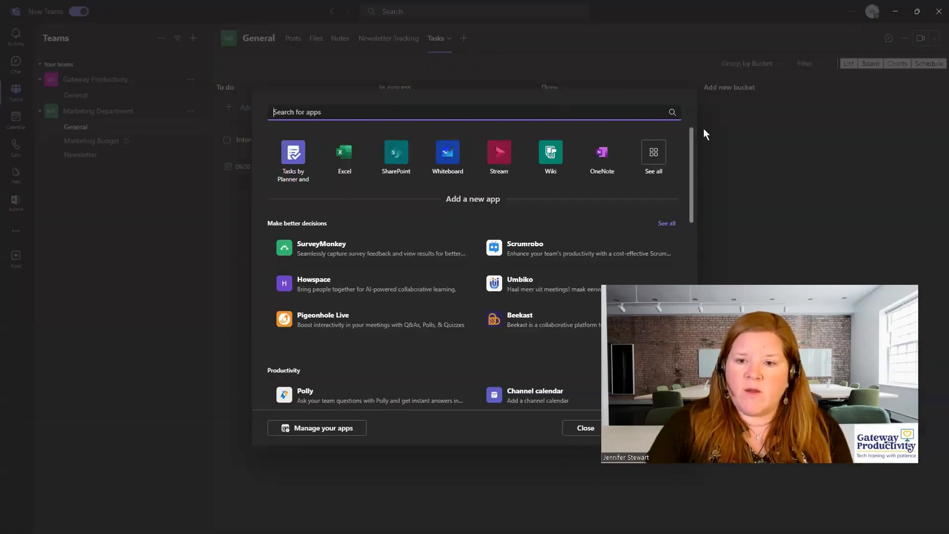
left_click(653, 157)
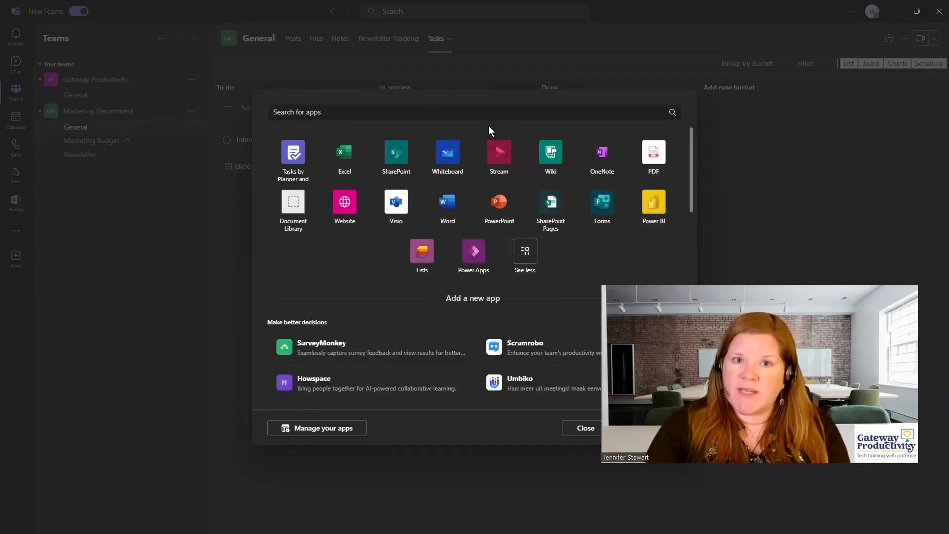
mouse_move(344, 205)
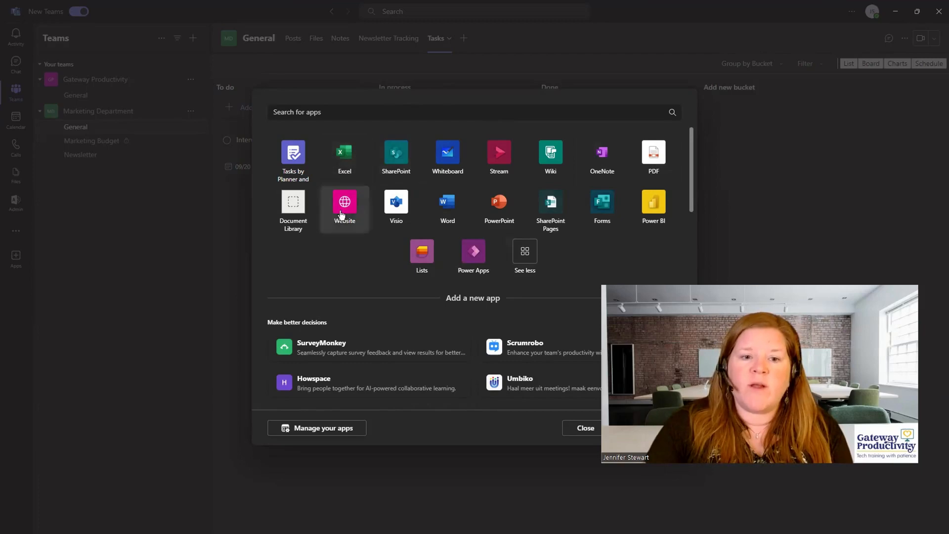
left_click(344, 203)
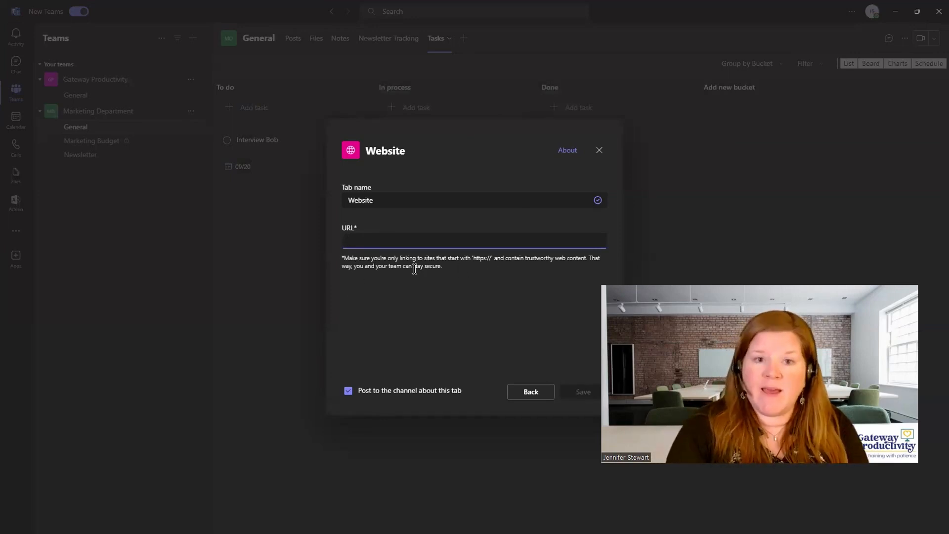
left_click(472, 240)
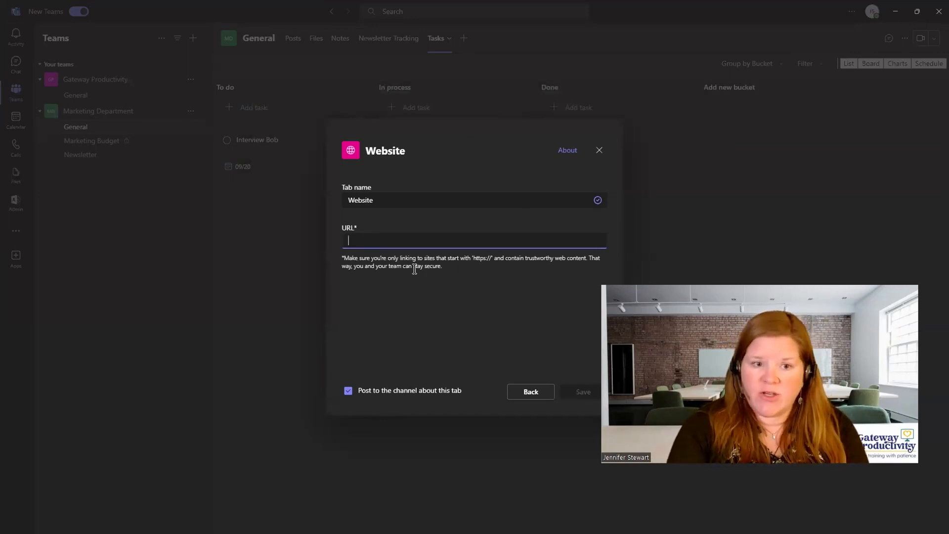
type("https://www.google.")
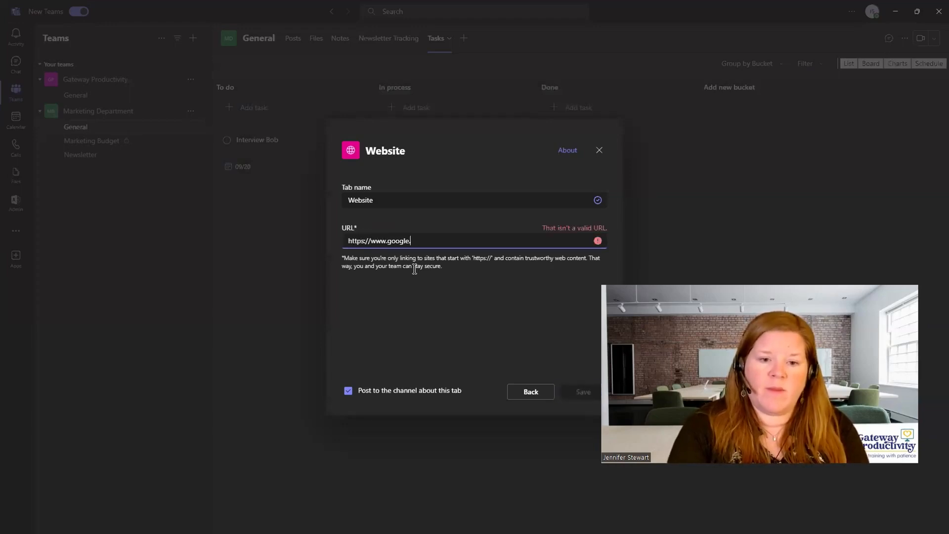
type("com")
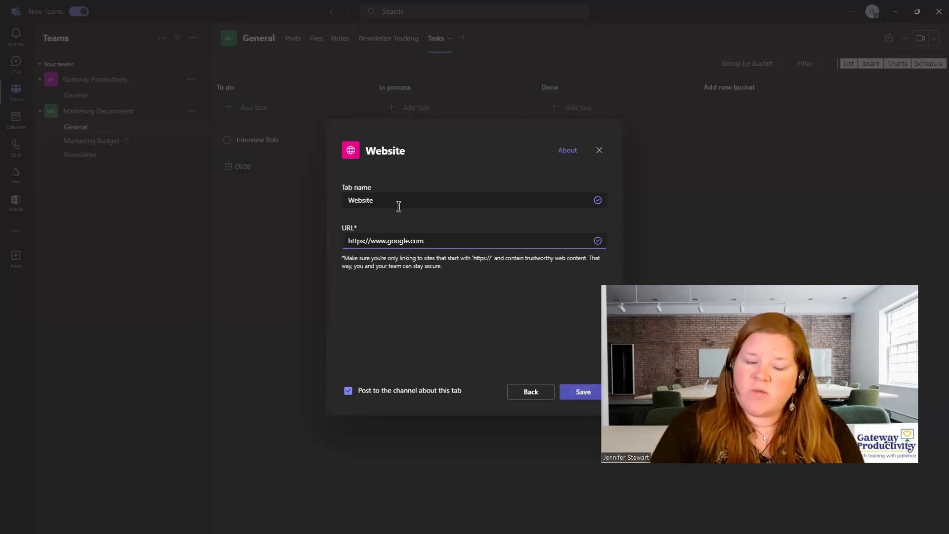
mouse_move(426, 393)
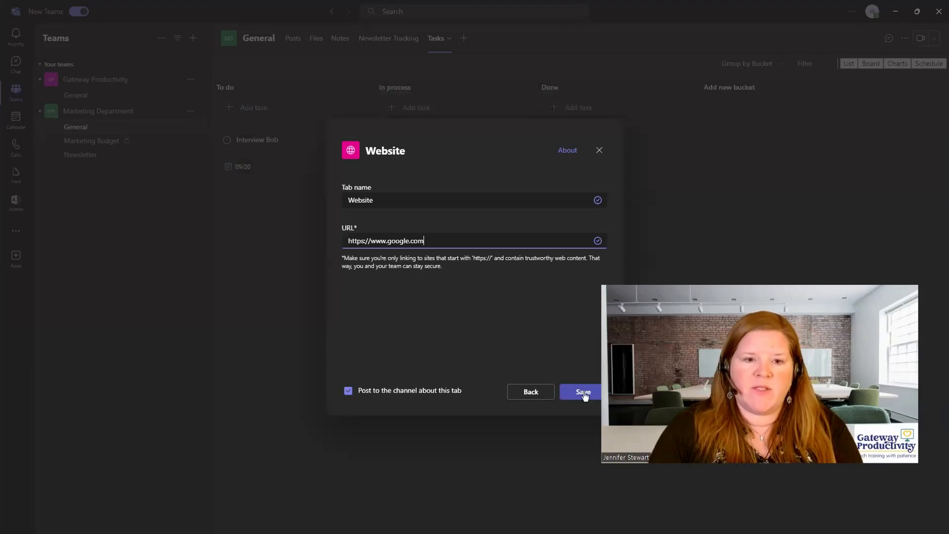
left_click(579, 391)
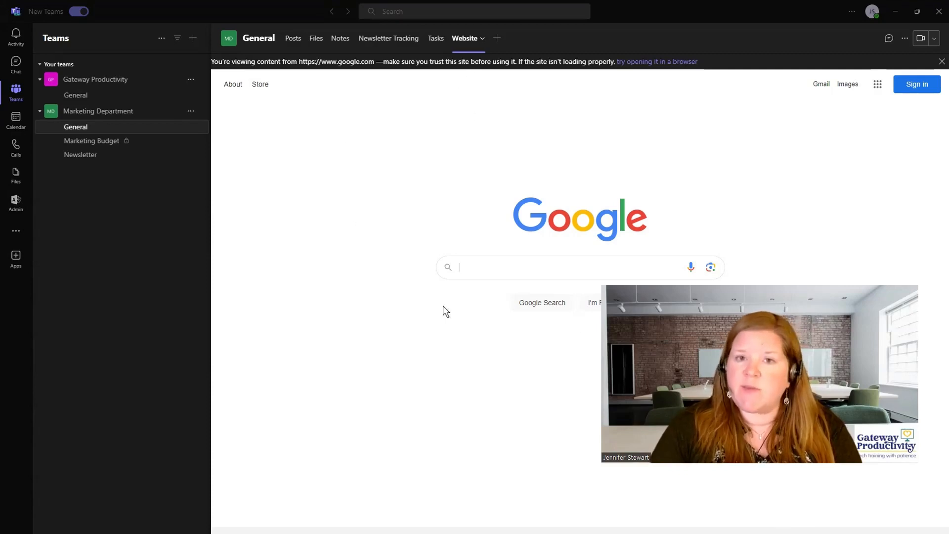
mouse_move(387, 186)
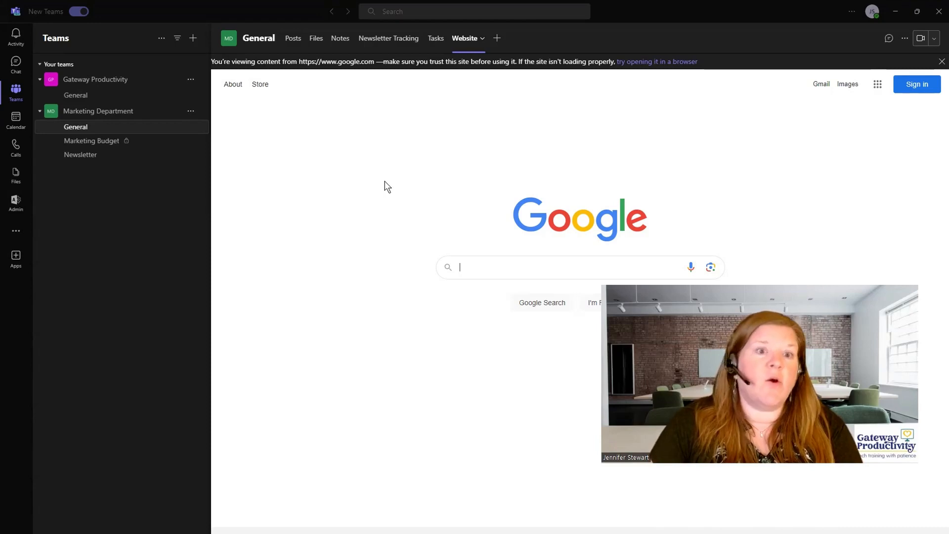
mouse_move(391, 163)
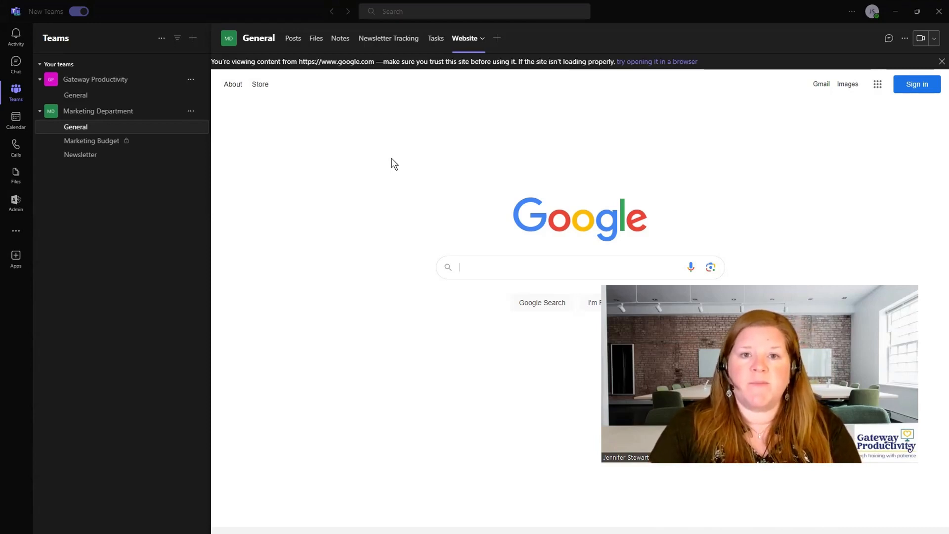
Step: Return to the General channel's Posts to see the tab announcements
left_click(292, 38)
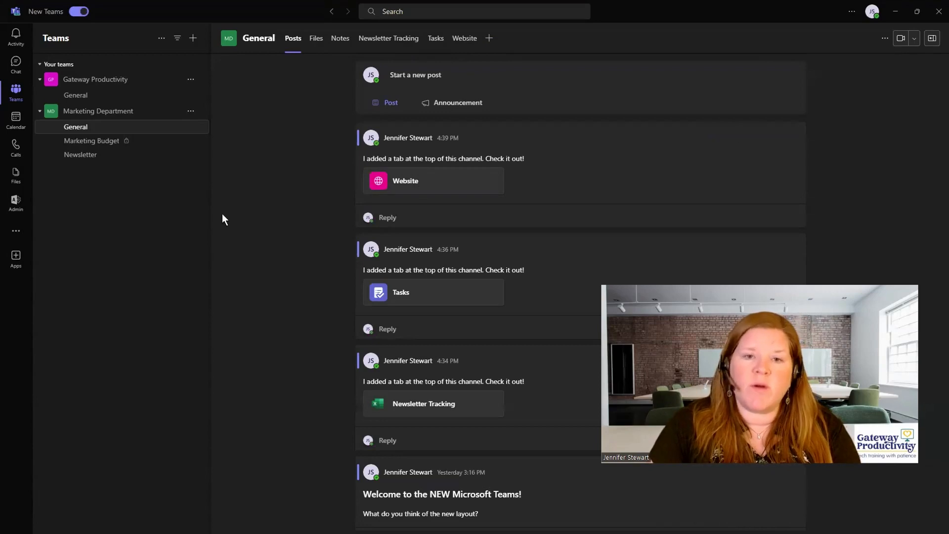
mouse_move(268, 202)
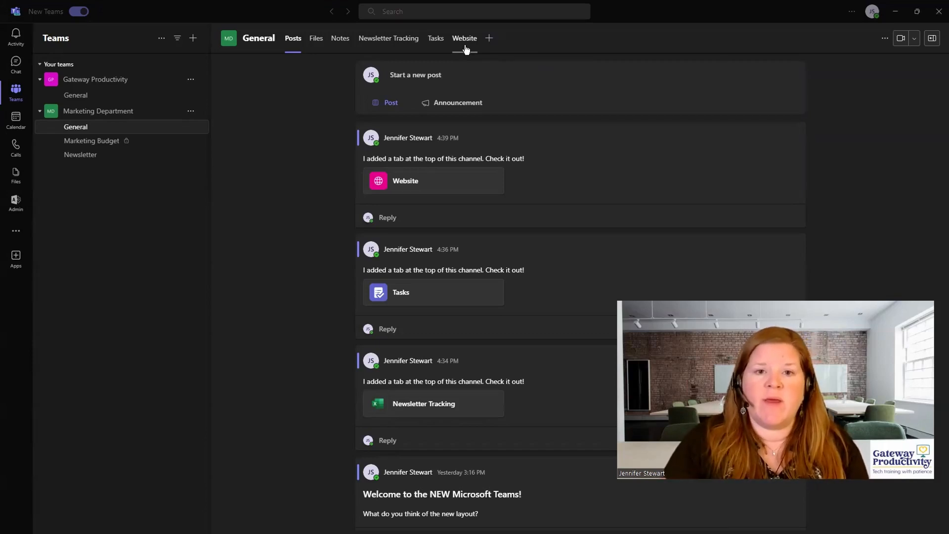
left_click(464, 38)
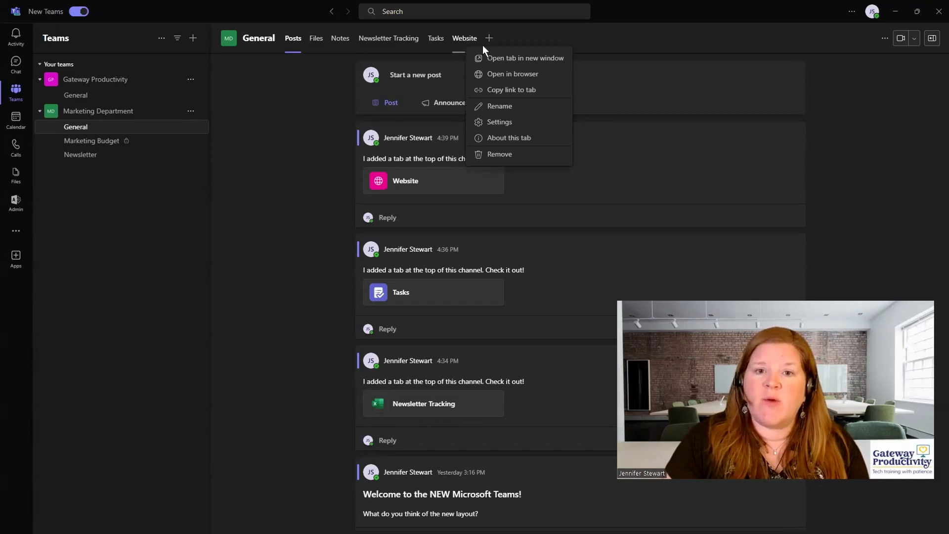
mouse_move(523, 98)
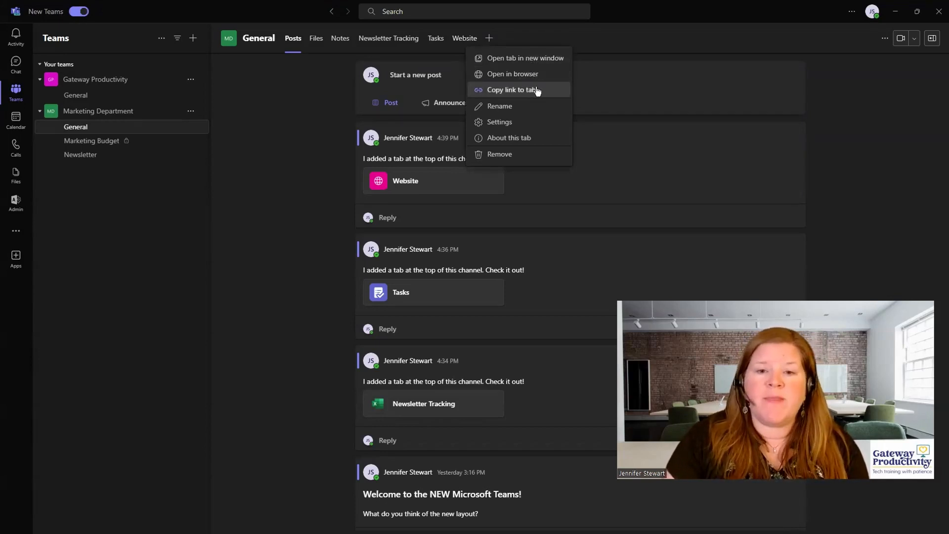
mouse_move(514, 109)
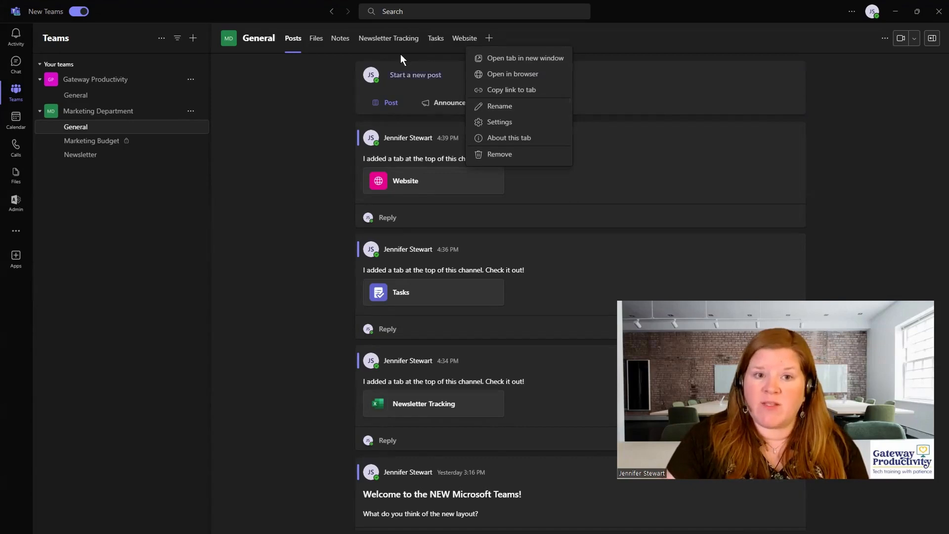
mouse_move(534, 73)
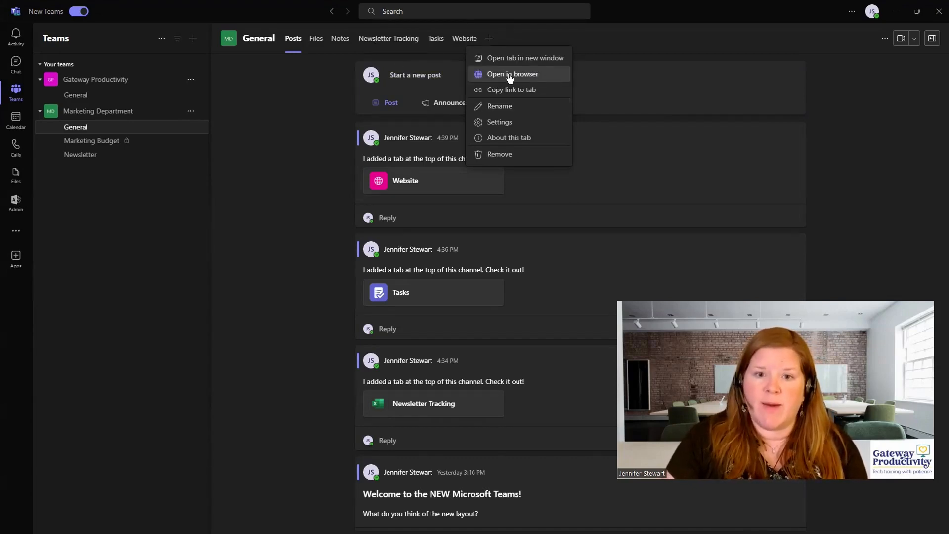
mouse_move(517, 121)
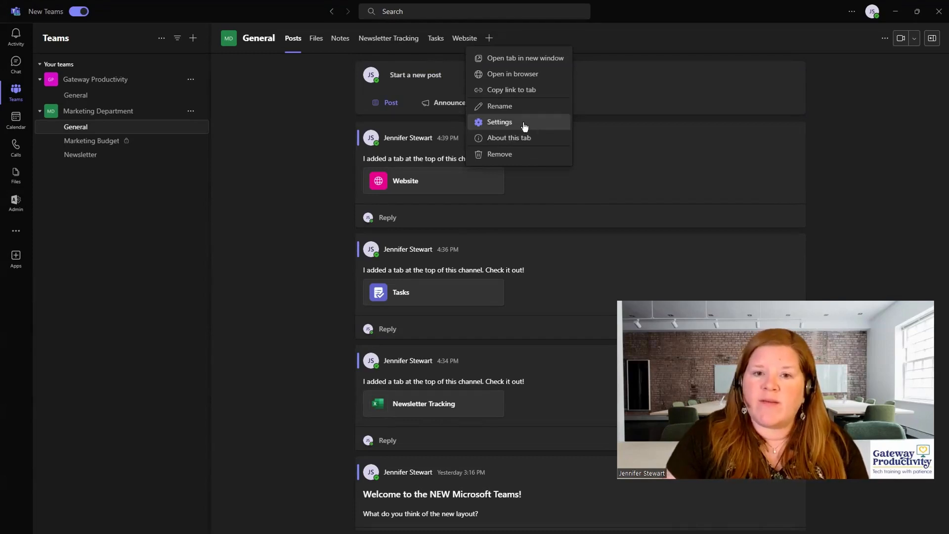
left_click(499, 122)
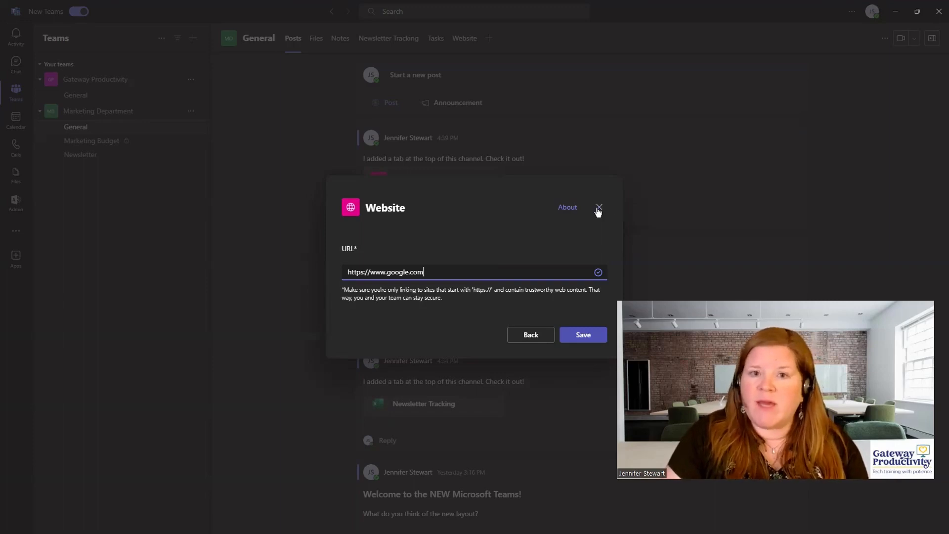
left_click(598, 207)
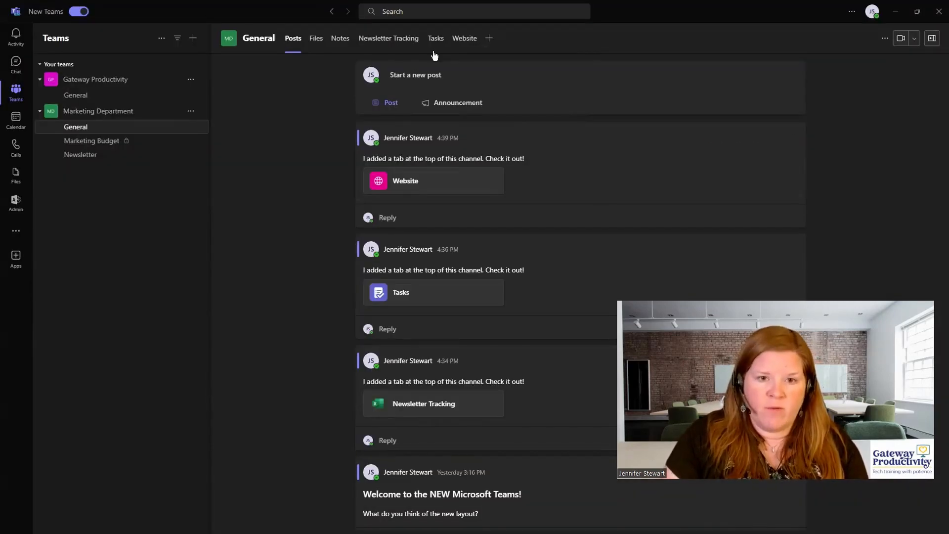
left_click(435, 37)
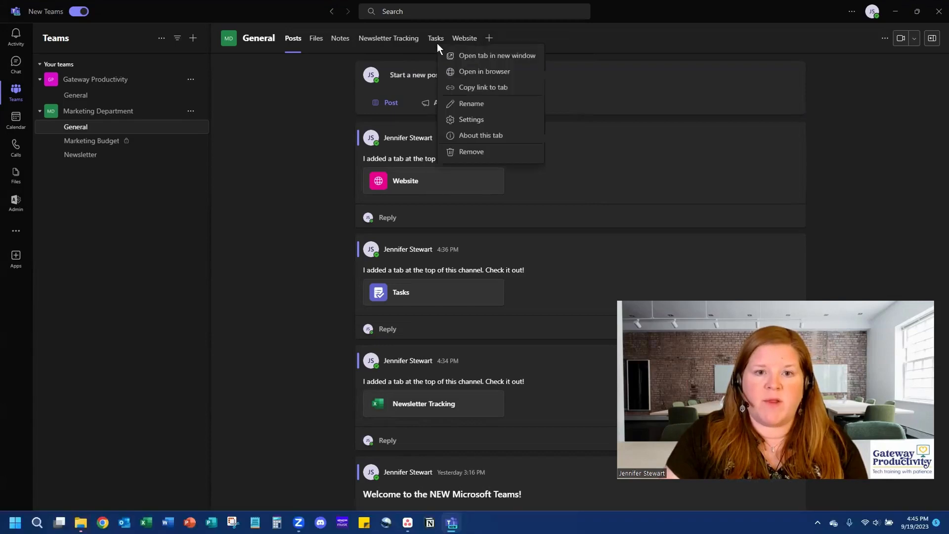
left_click(471, 119)
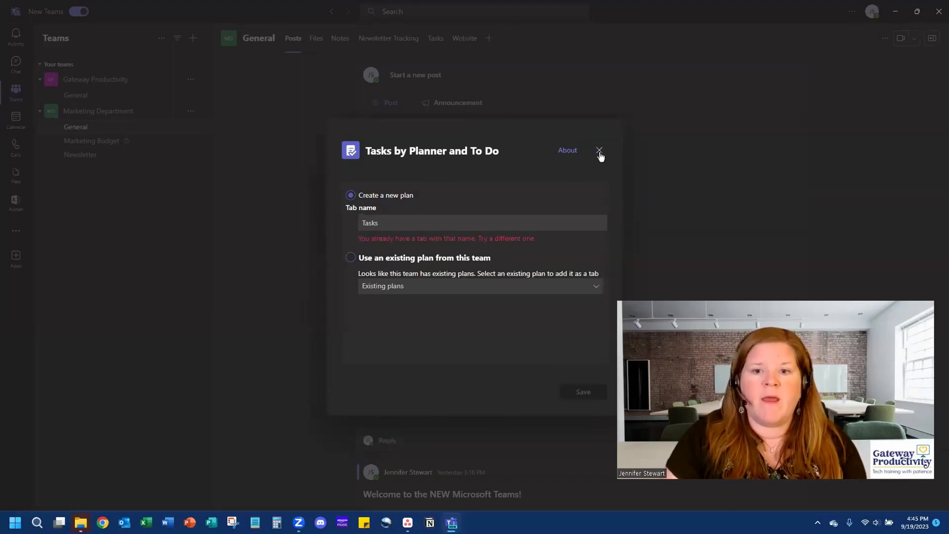
left_click(599, 150)
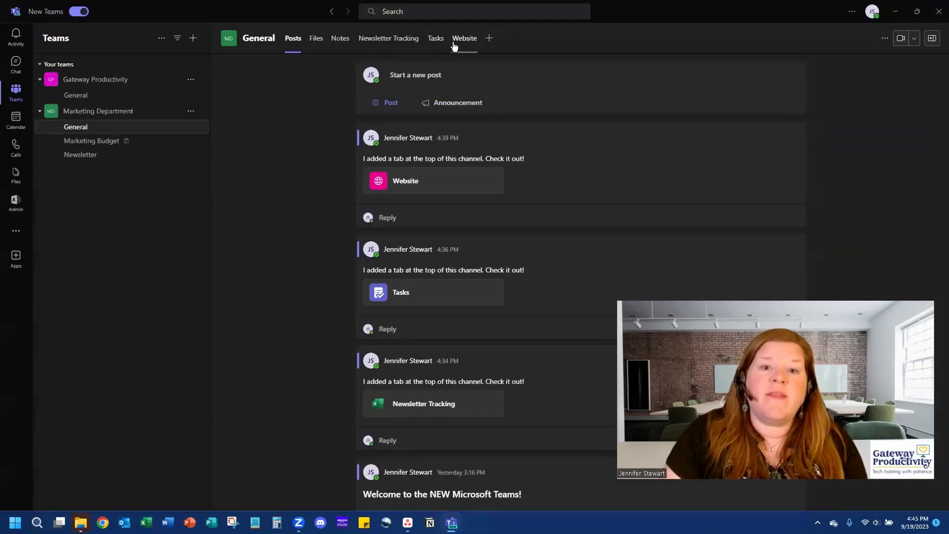
left_click(464, 38)
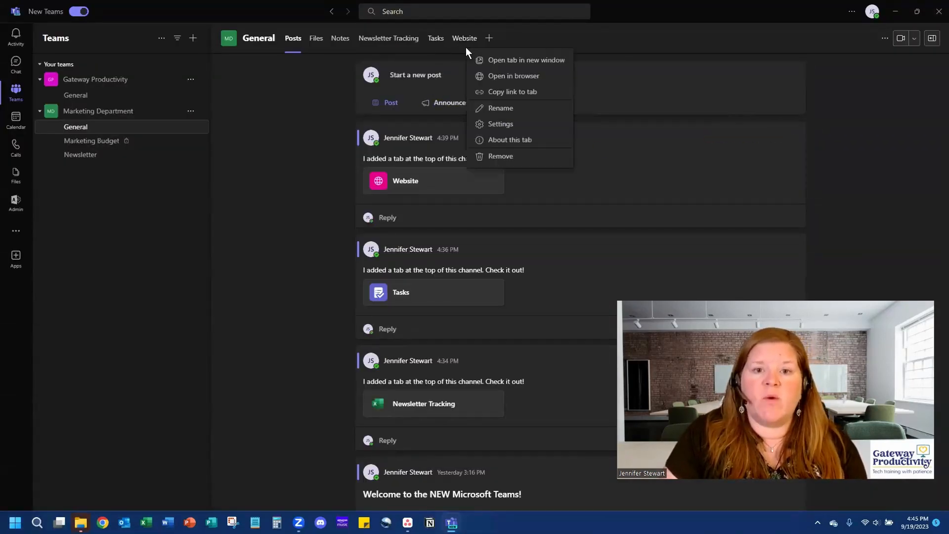
mouse_move(499, 156)
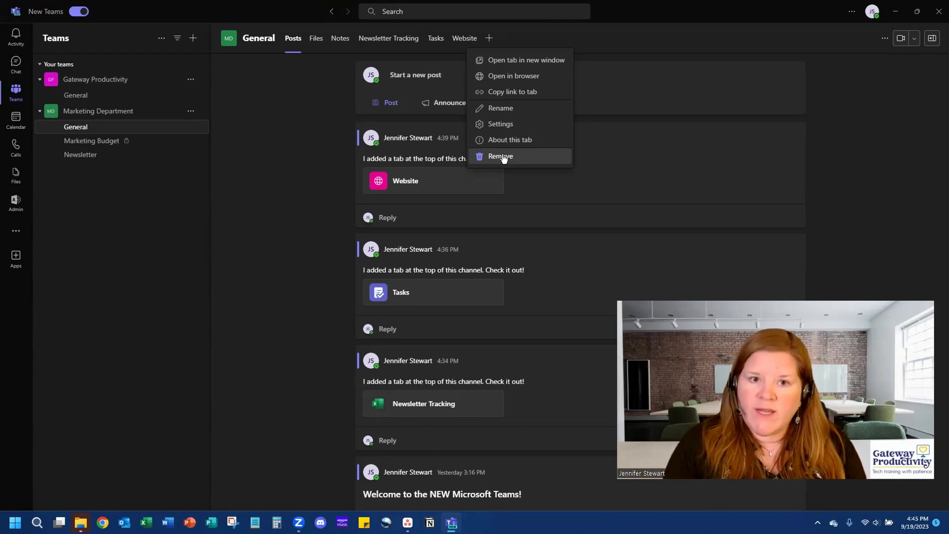
mouse_move(520, 162)
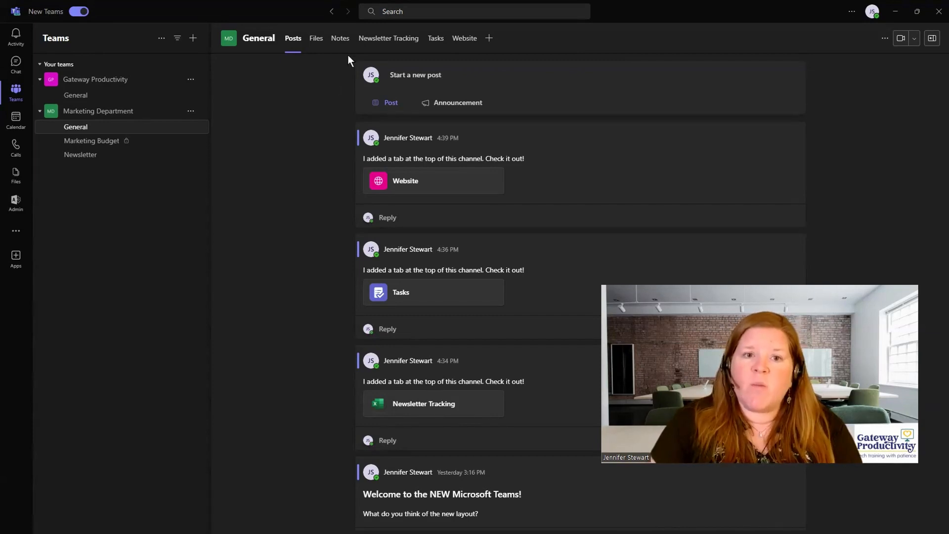
mouse_move(400, 51)
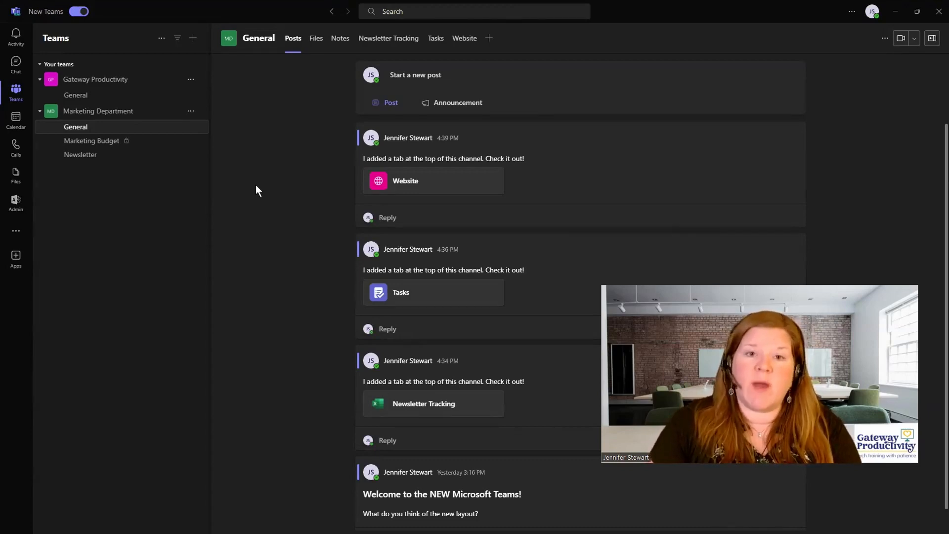
mouse_move(488, 38)
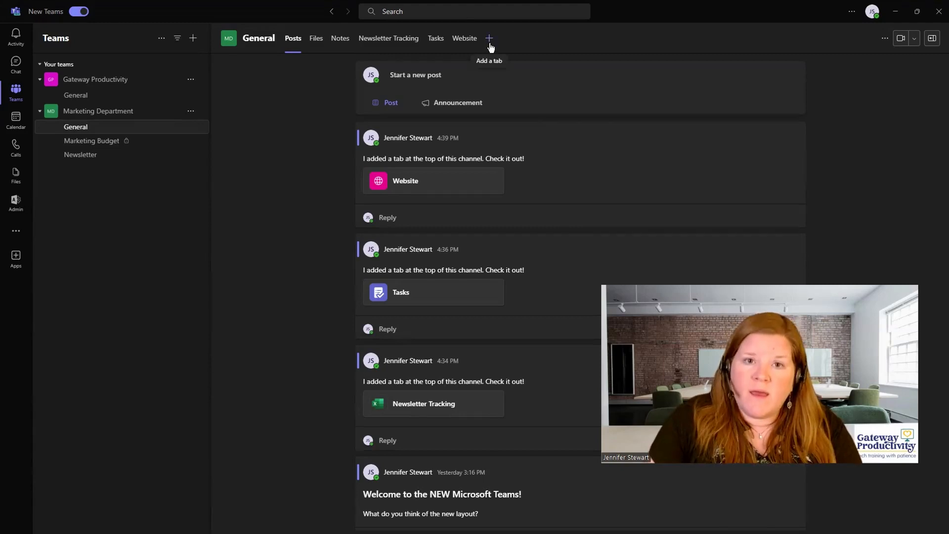
Step: Reopen the add-a-tab picker and expand it to list every tab app
left_click(489, 38)
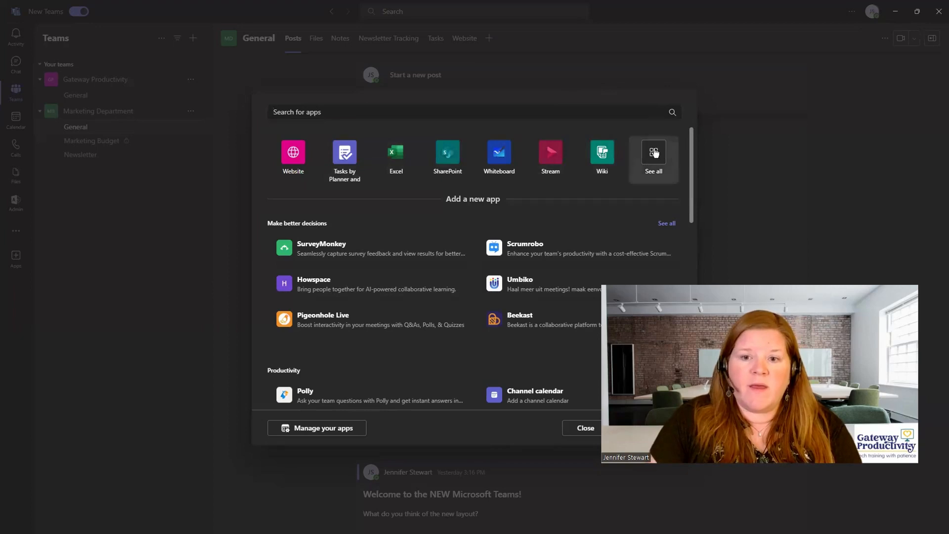
left_click(653, 157)
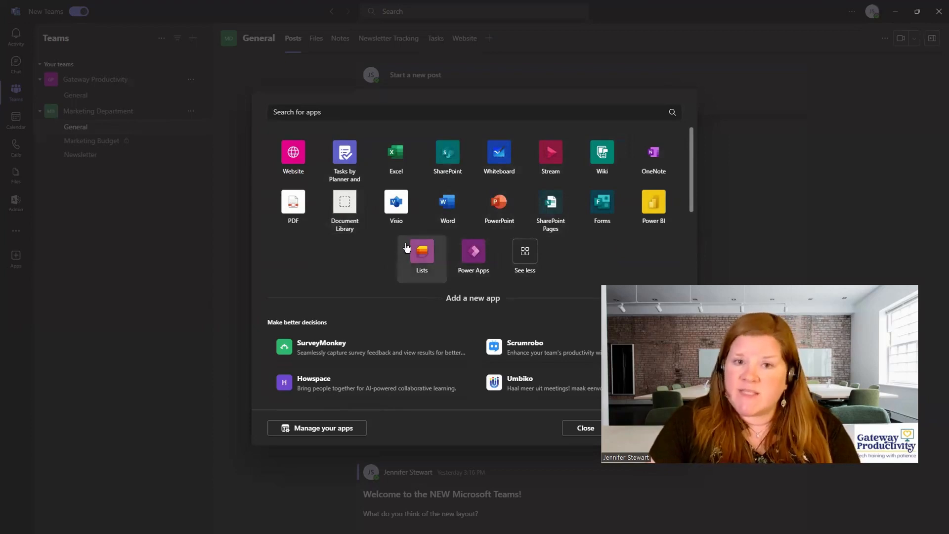
mouse_move(331, 255)
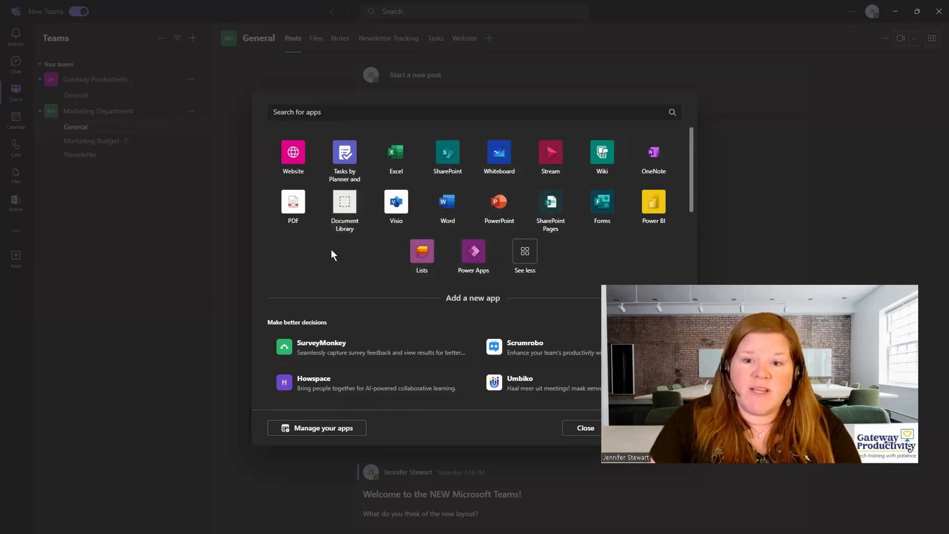